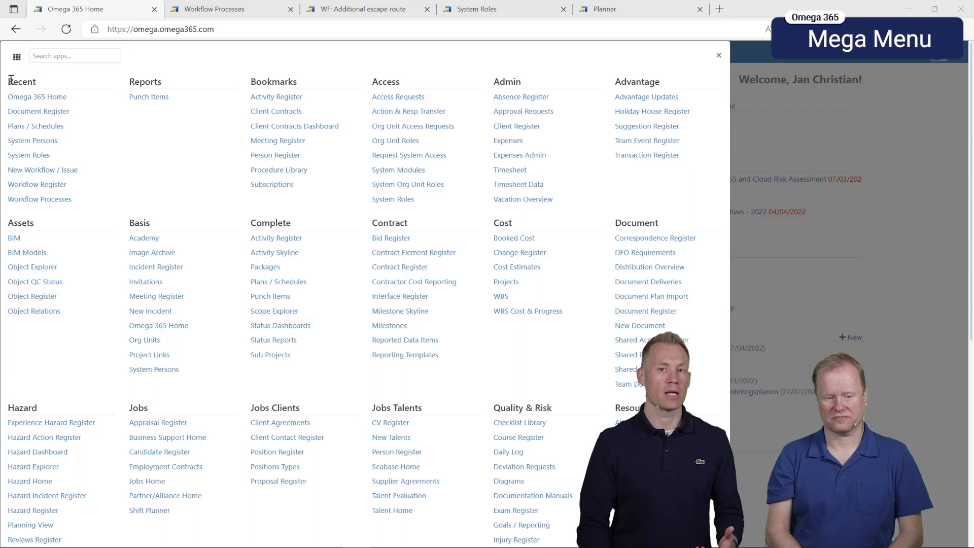
mouse_move(36, 125)
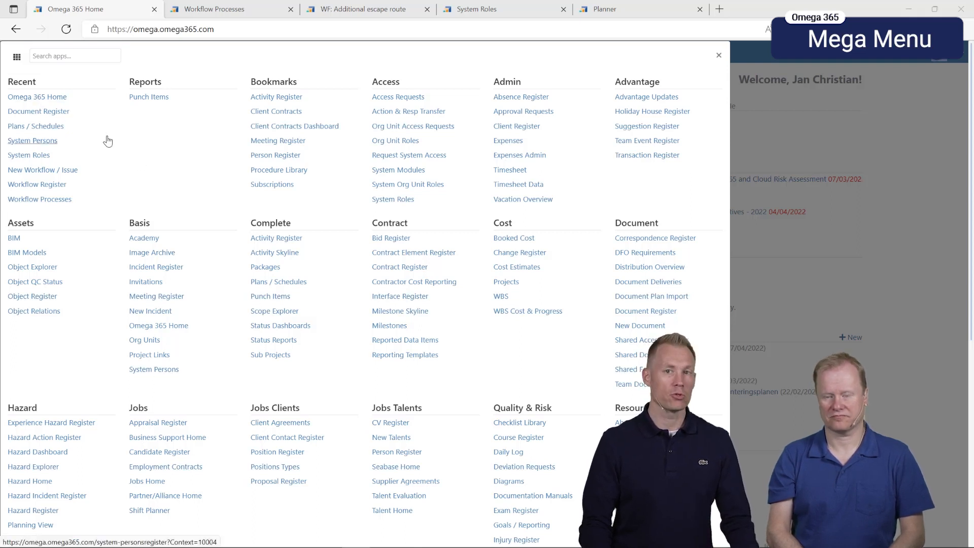
Open the Punch Items report dialog with saved filters, OrgUnit, date and XLS/PDF options
scroll(down, 3)
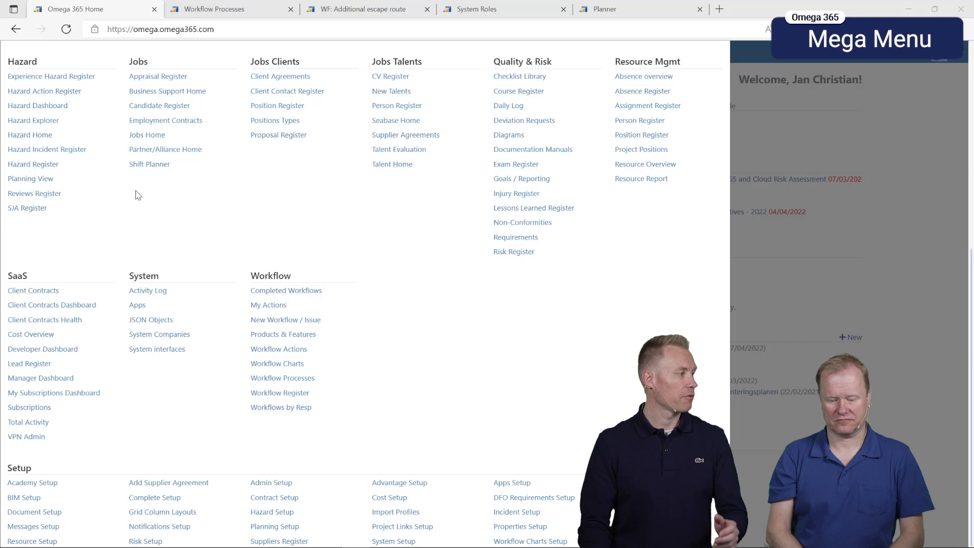
mouse_move(139, 200)
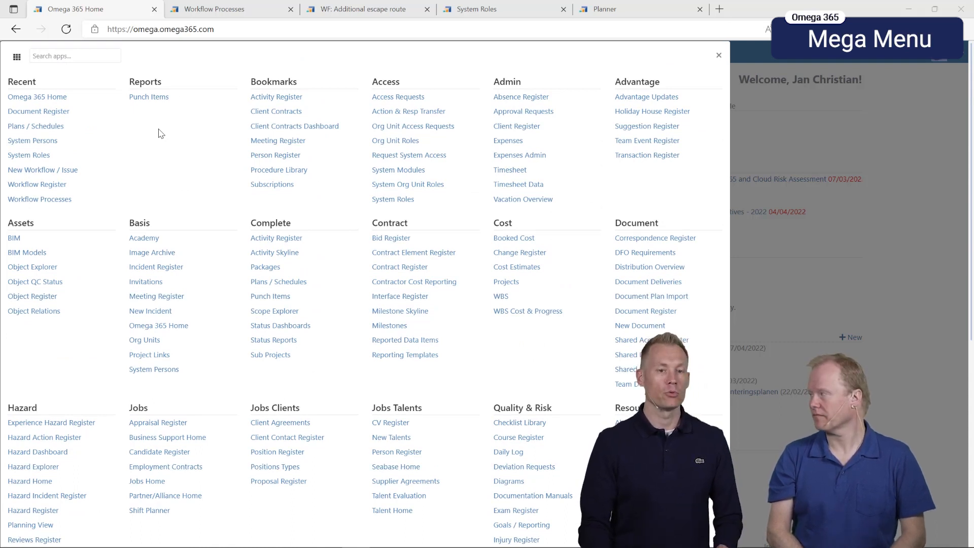
mouse_move(152, 119)
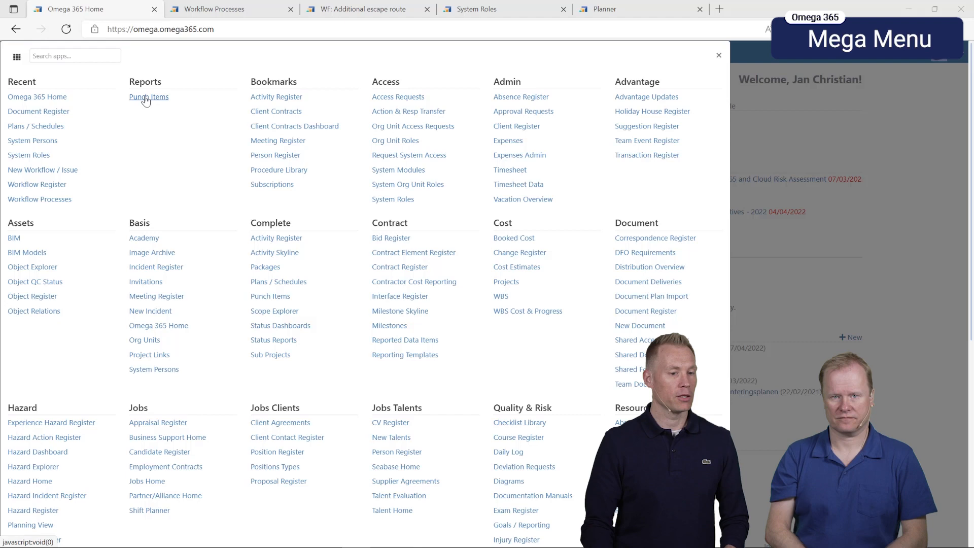
click(149, 97)
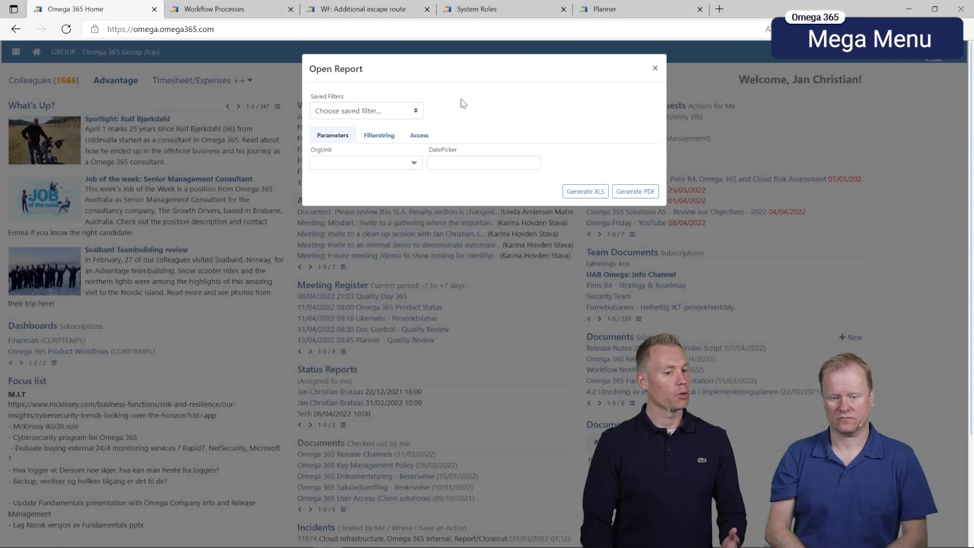
mouse_move(466, 100)
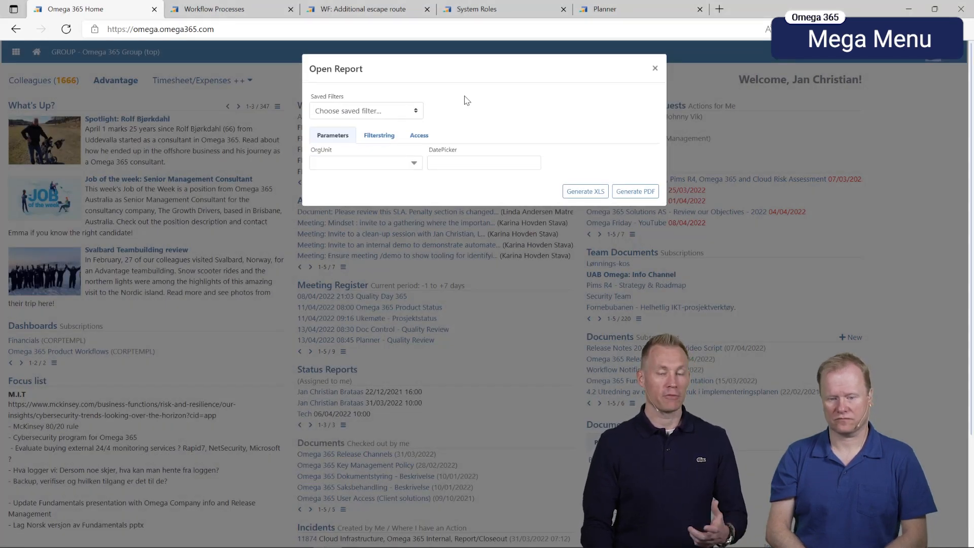
mouse_move(461, 103)
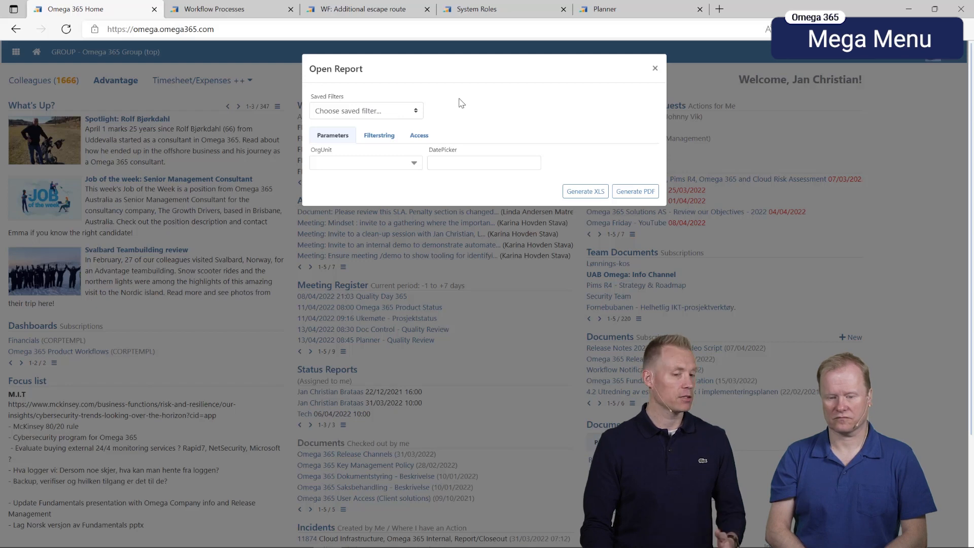
mouse_move(354, 161)
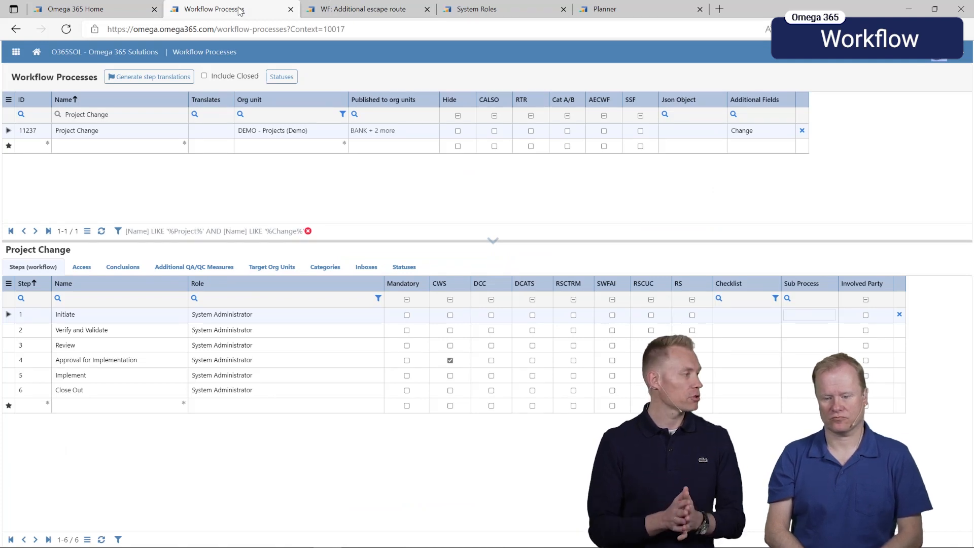
click(692, 360)
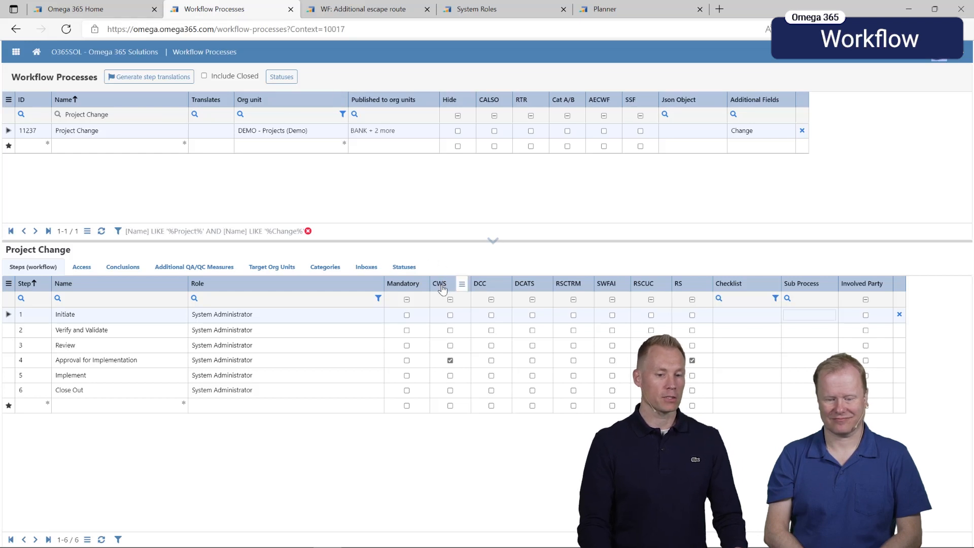
mouse_move(441, 288)
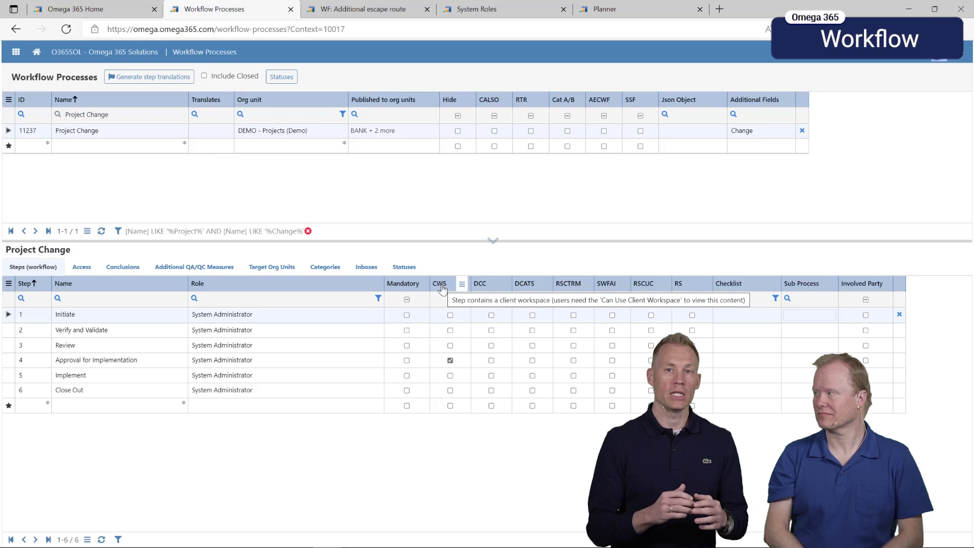
click(692, 361)
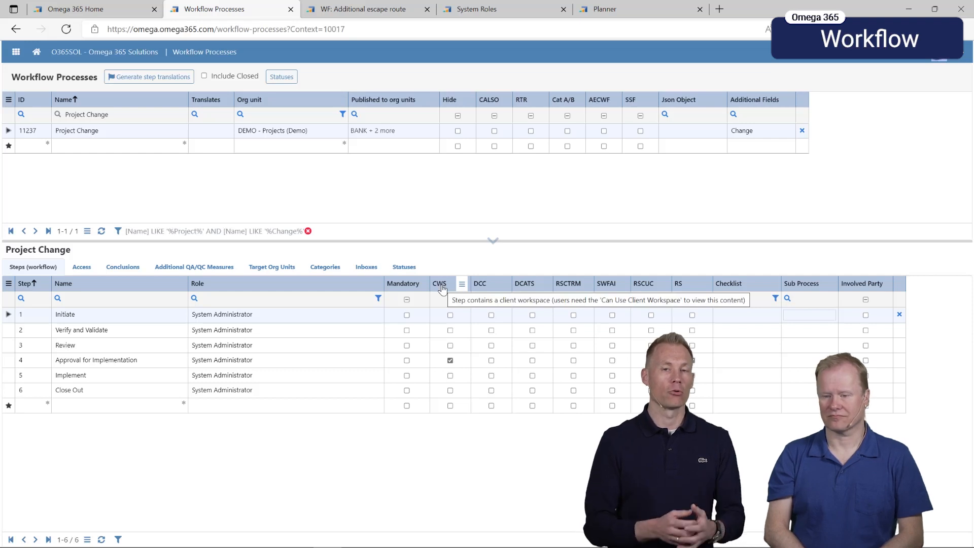
click(692, 361)
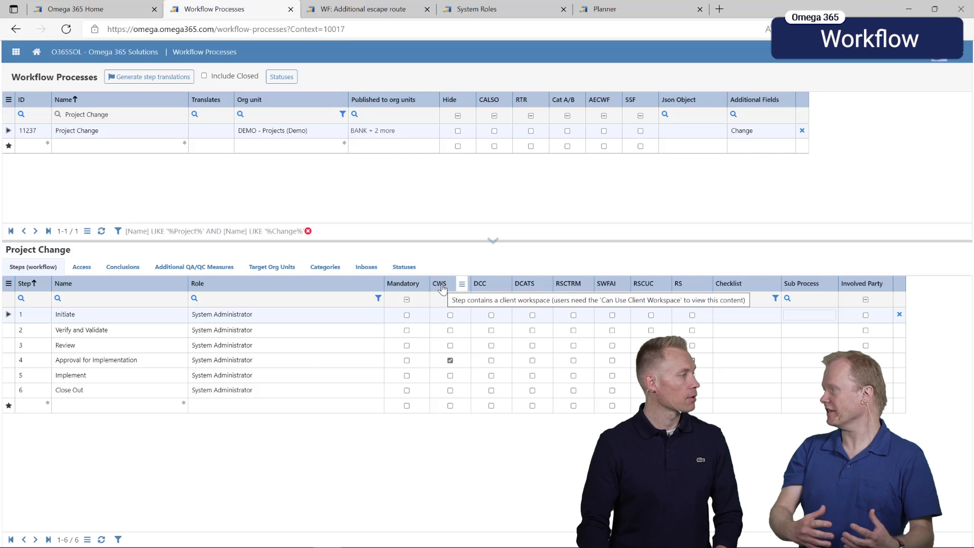
click(692, 359)
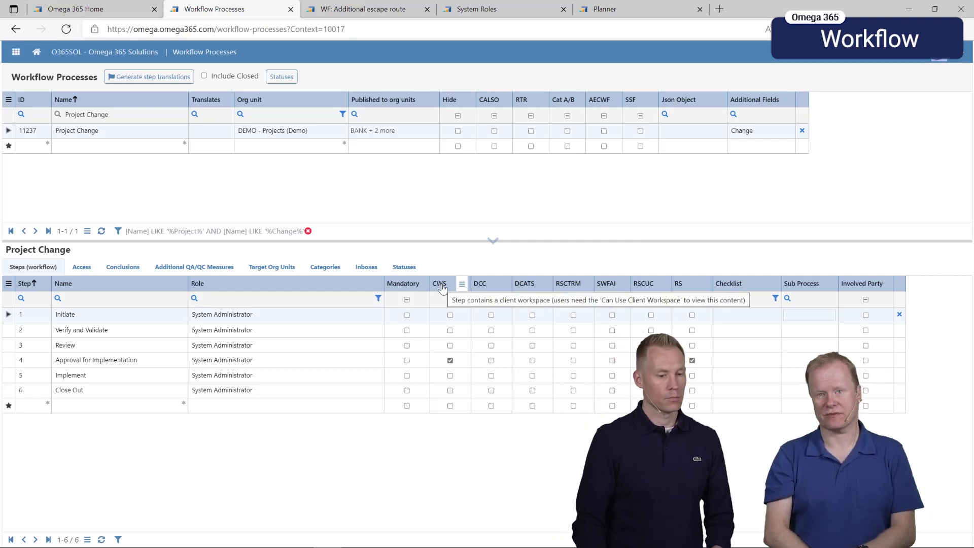
mouse_move(61, 126)
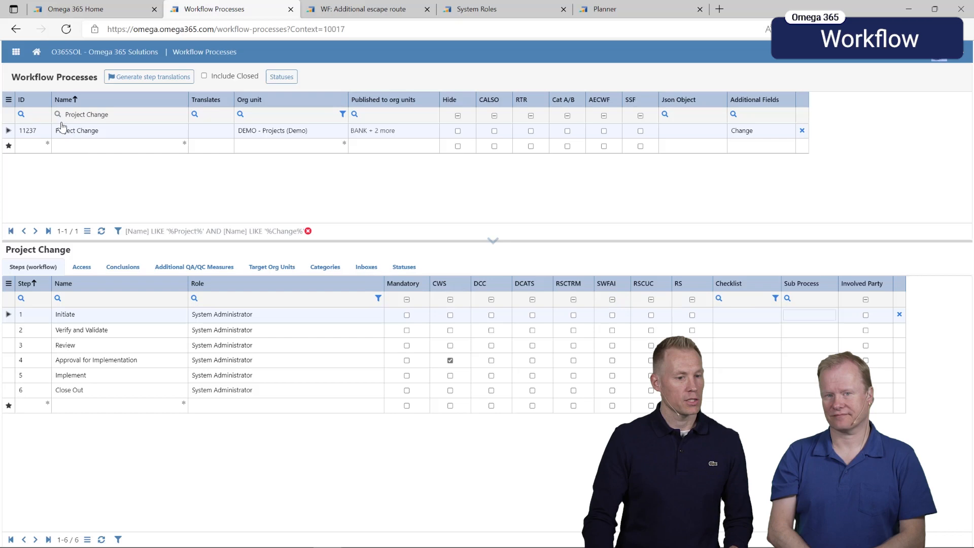
click(451, 360)
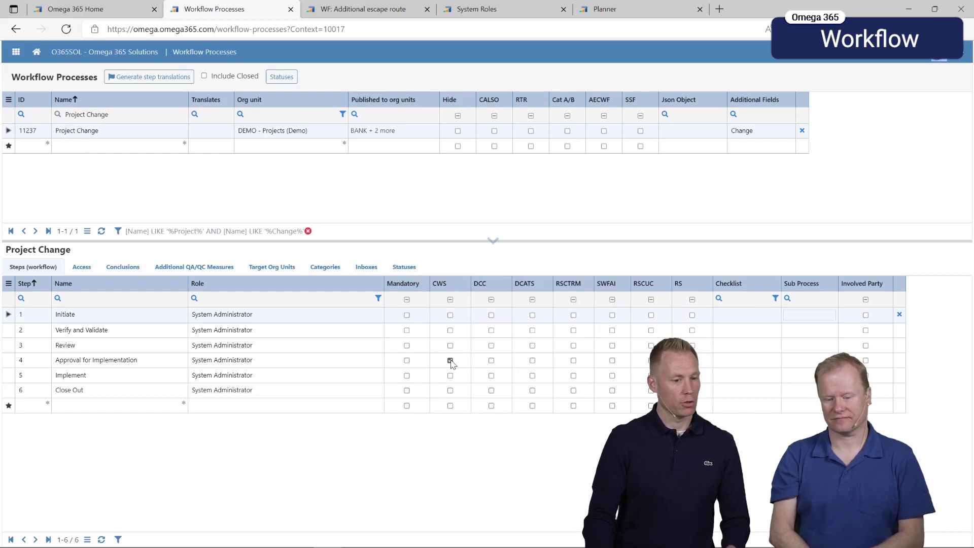
click(450, 360)
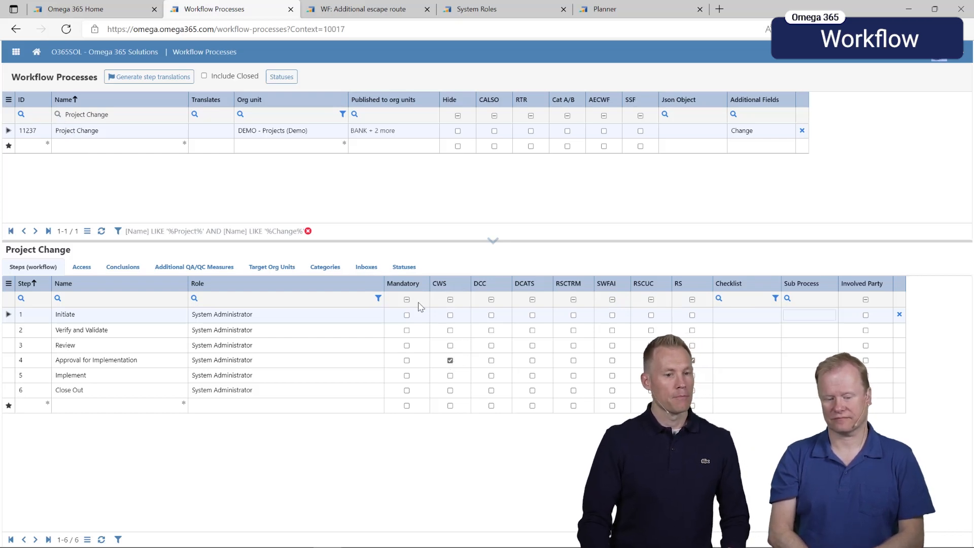
click(365, 9)
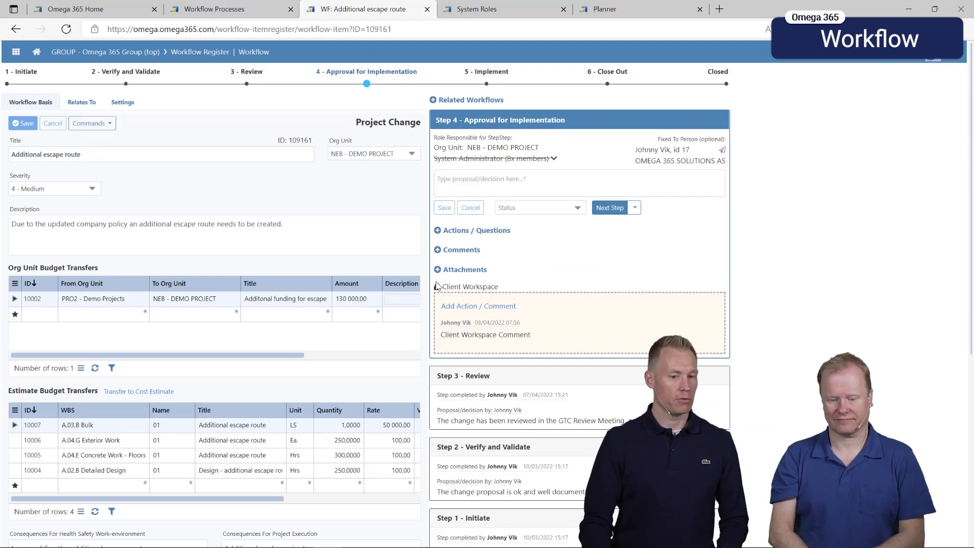
mouse_move(469, 239)
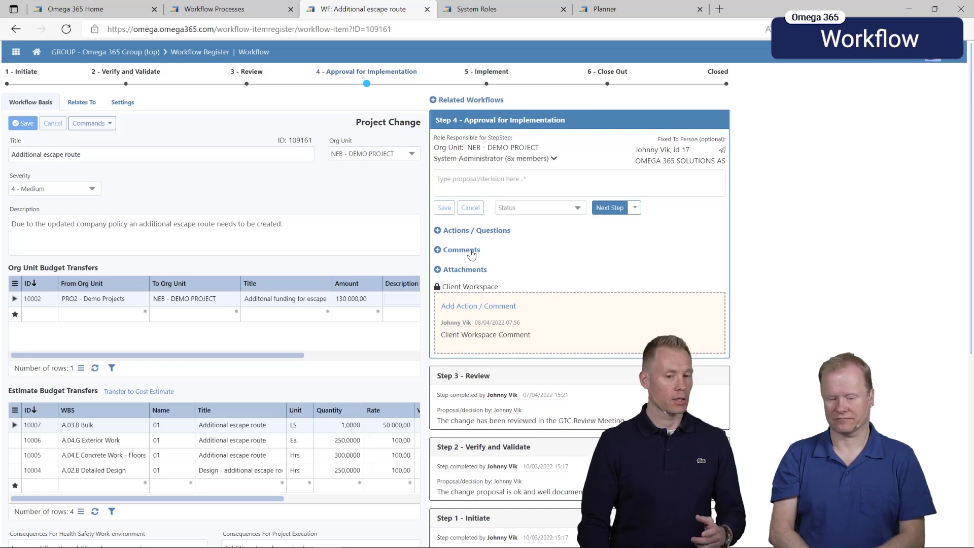
mouse_move(493, 241)
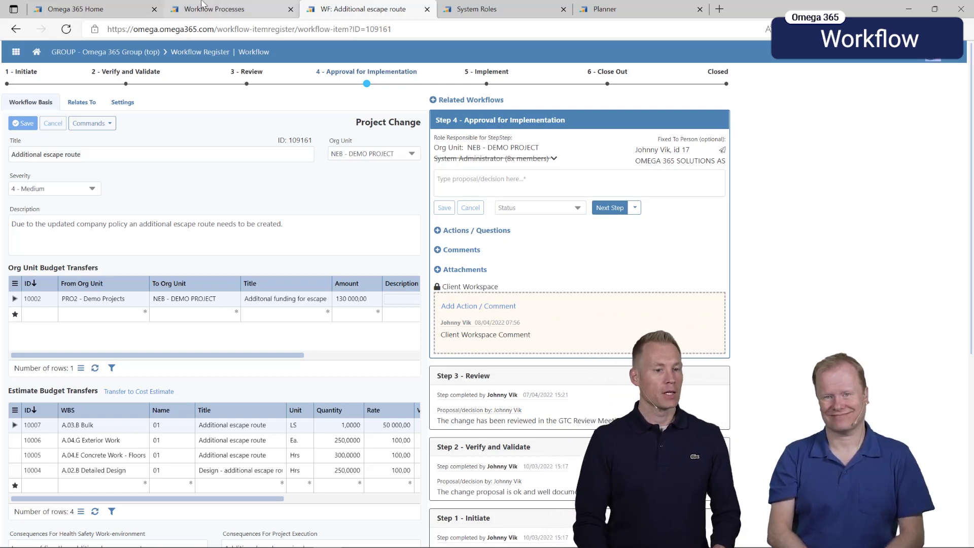
Review the Project Change step settings, with Client Workspace only on Approval for Implementation
click(220, 9)
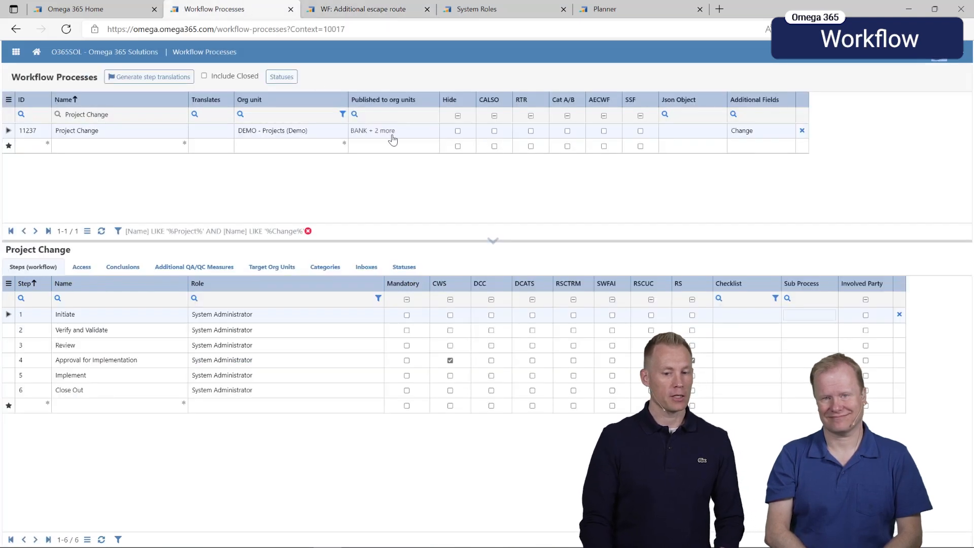
mouse_move(679, 283)
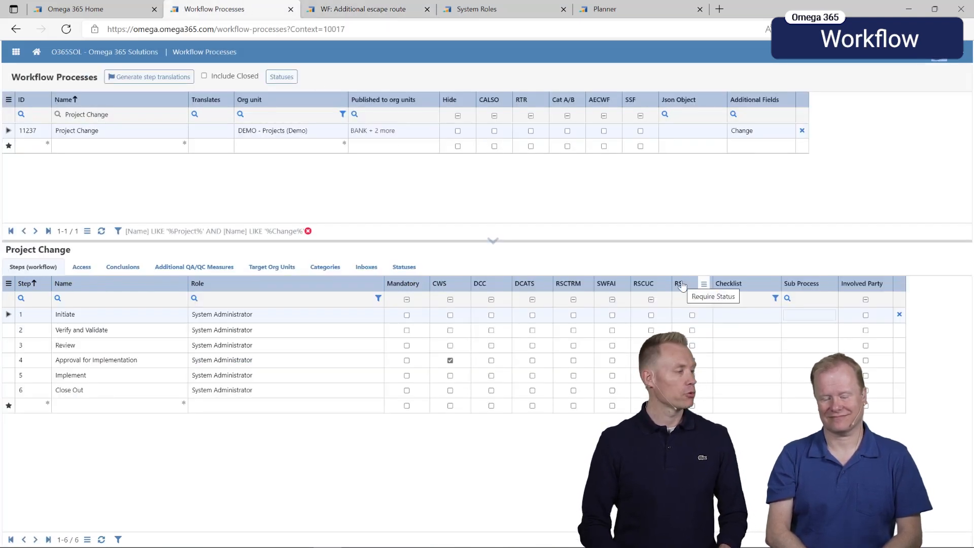
click(691, 360)
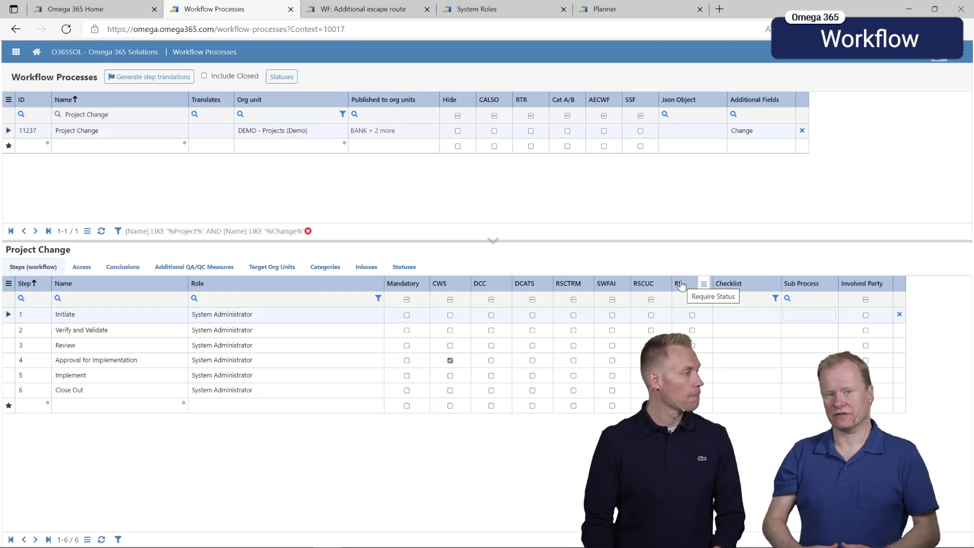
click(692, 360)
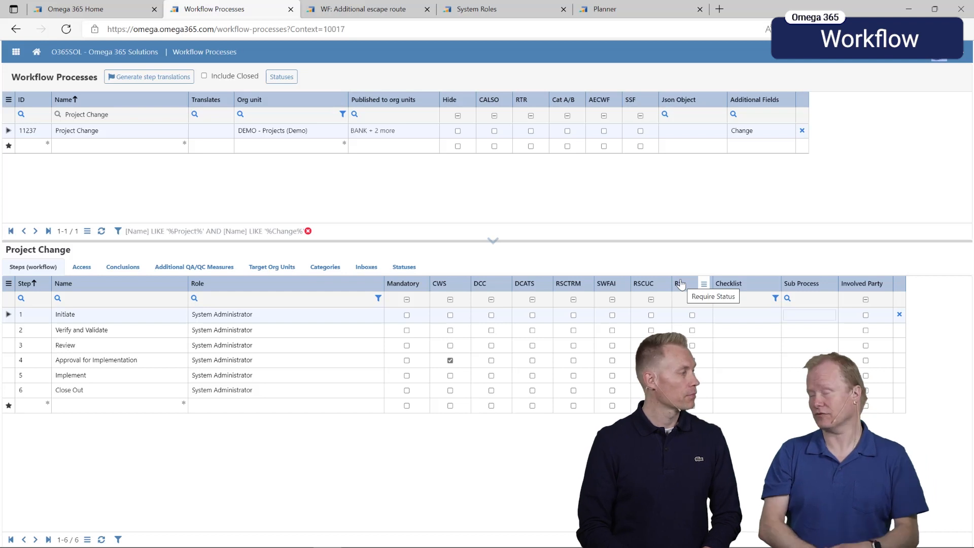
click(692, 360)
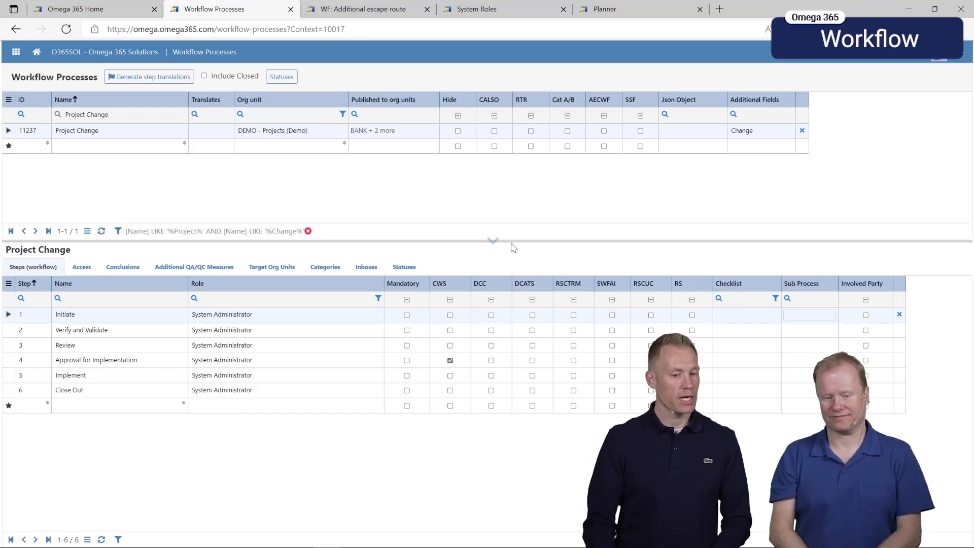
mouse_move(404, 267)
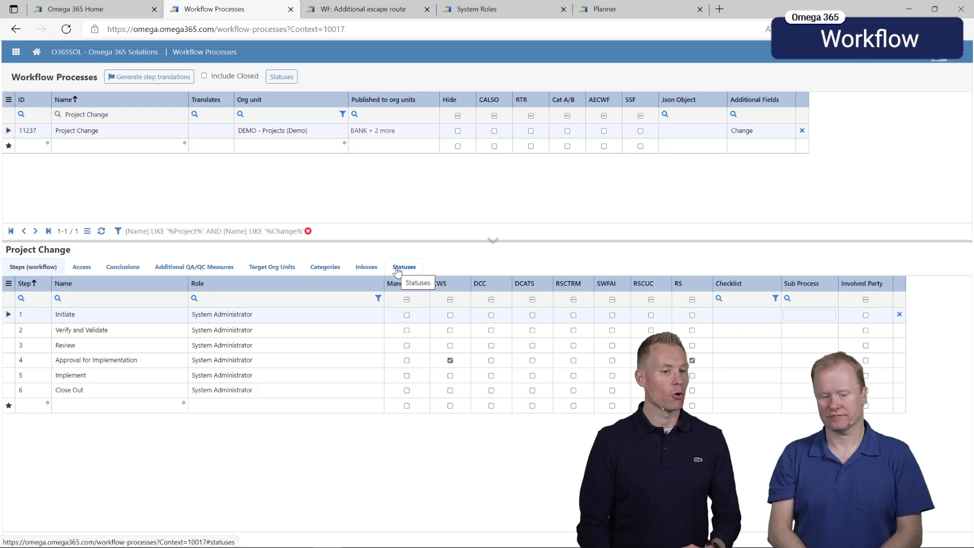
Show the Rejected and Approved statuses, then return to the 'Additional escape route' workflow
click(403, 266)
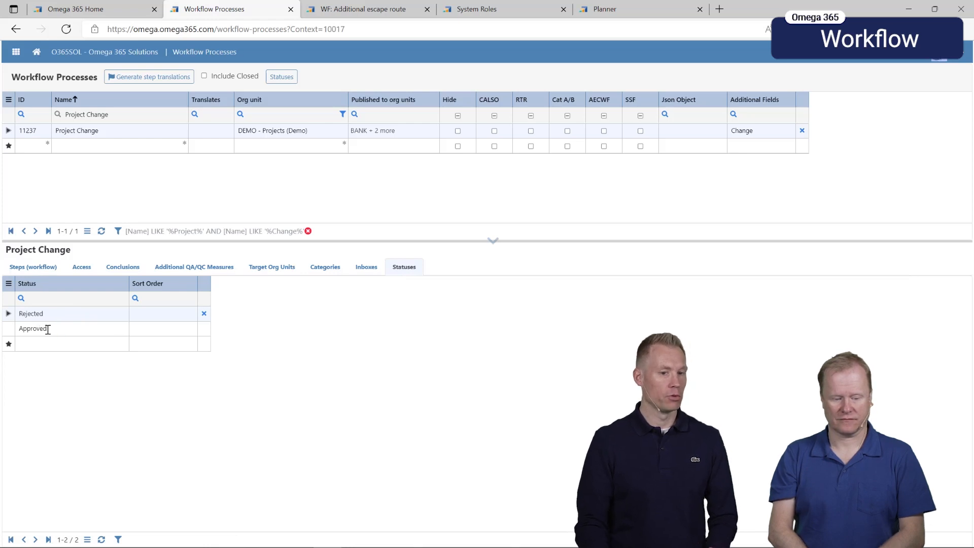
mouse_move(271, 271)
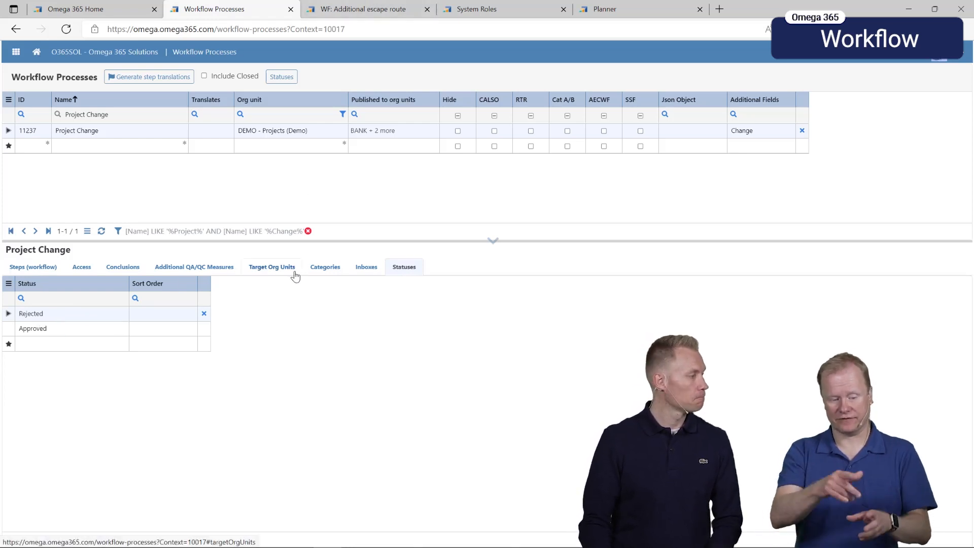
click(72, 344)
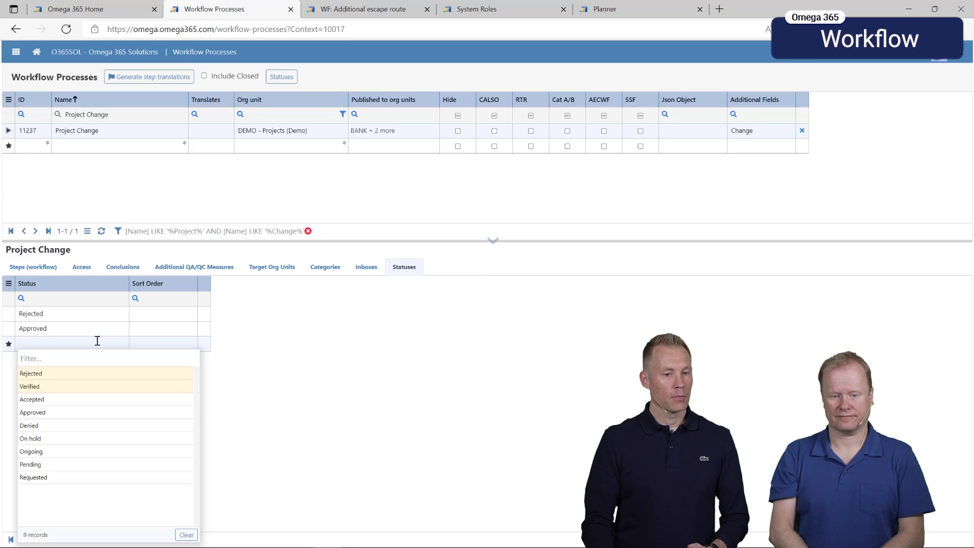
click(362, 9)
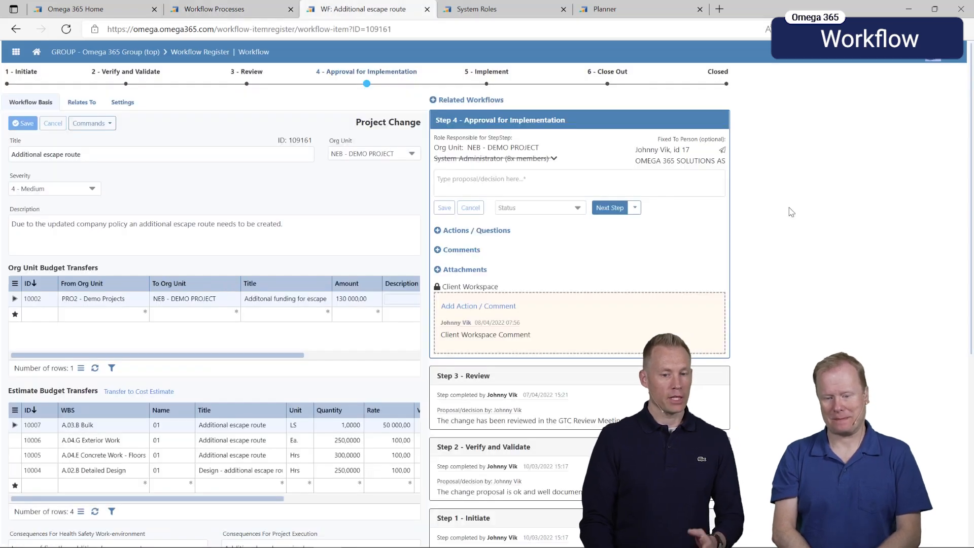
mouse_move(692, 207)
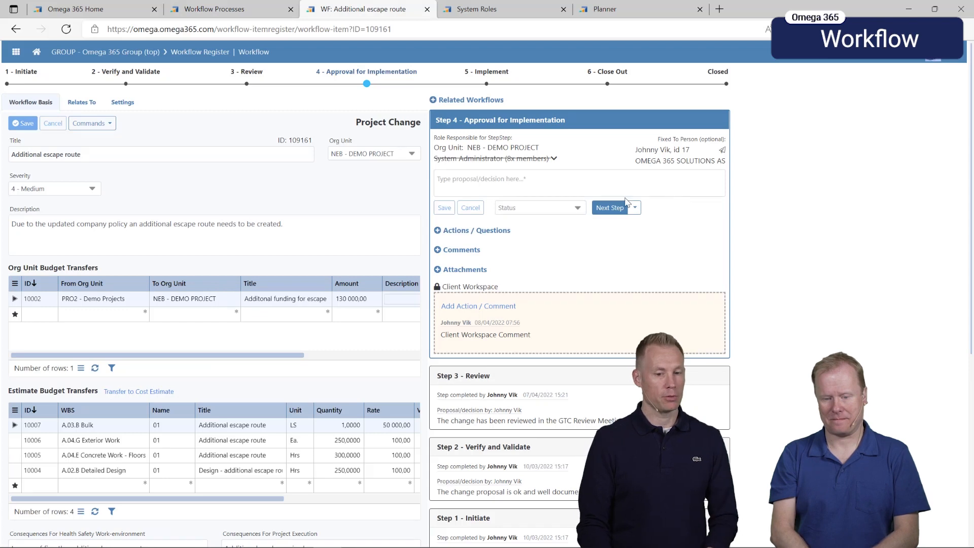
click(537, 207)
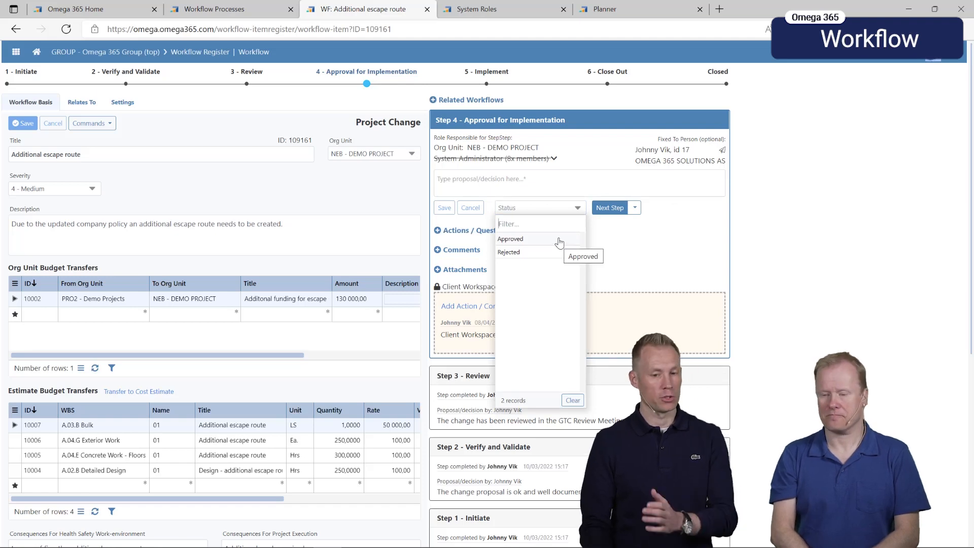
mouse_move(655, 214)
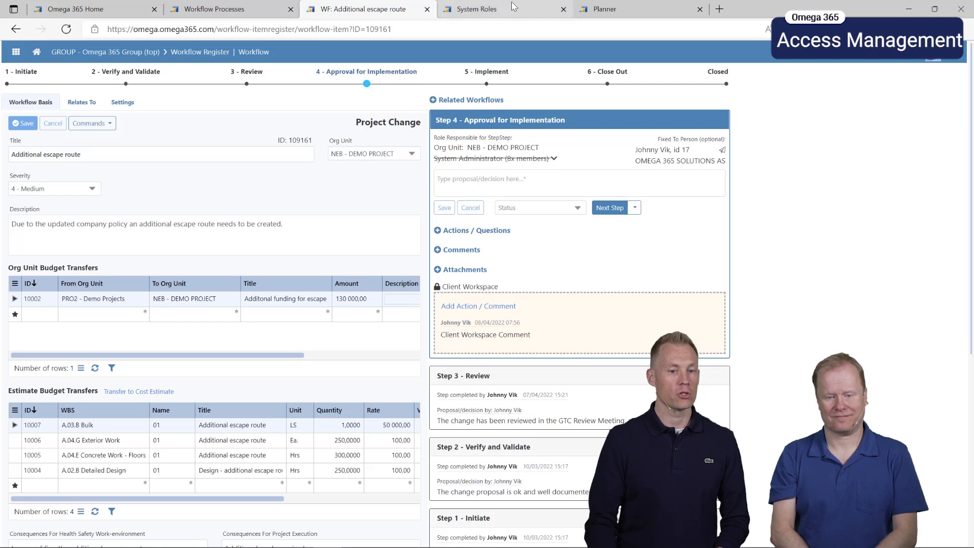
click(476, 9)
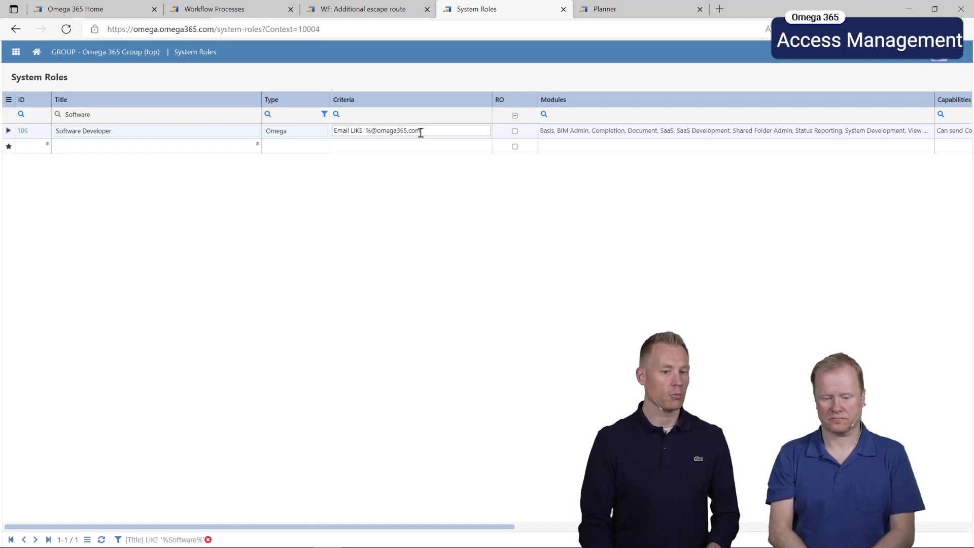
mouse_move(386, 218)
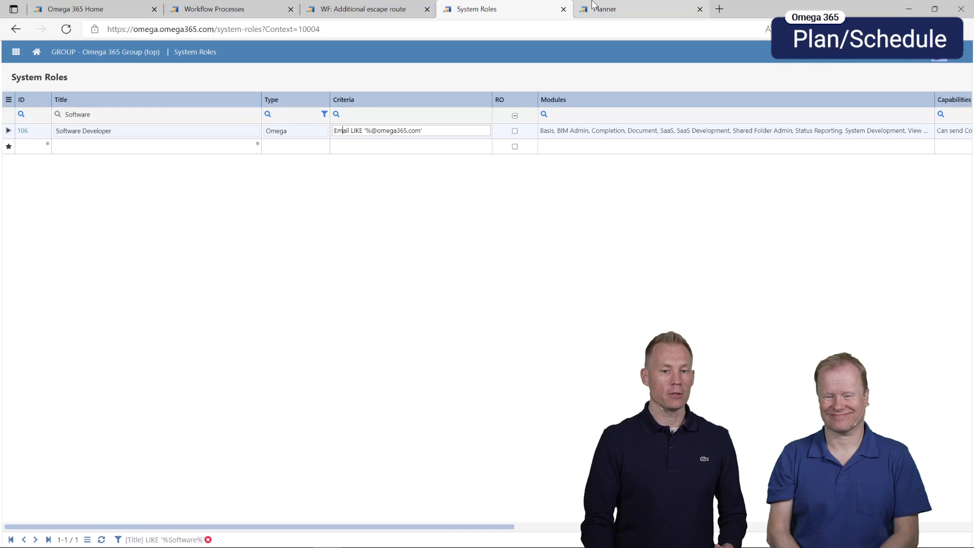
Open the NEB Demo Project schedule and enlarge the 'Setup site office' details pane
click(630, 9)
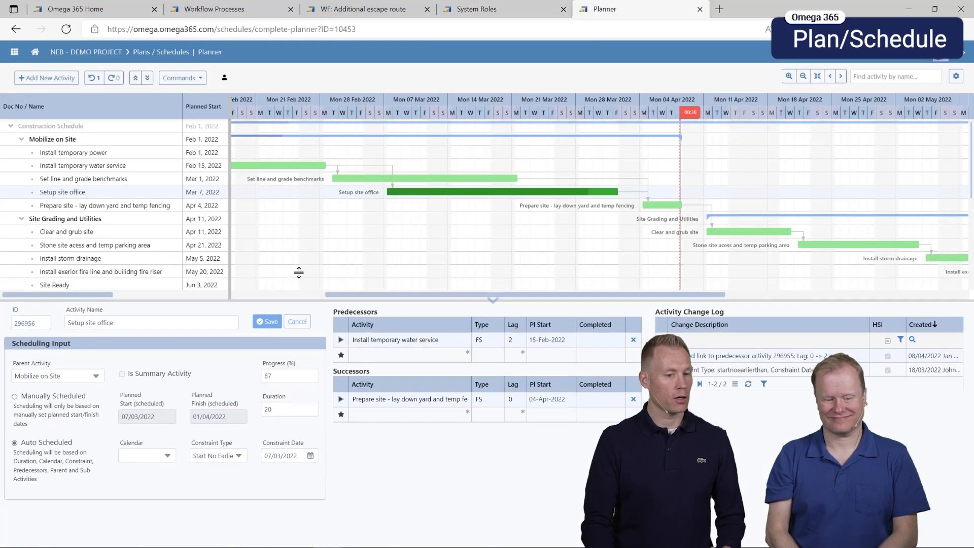
drag(299, 272, 293, 229)
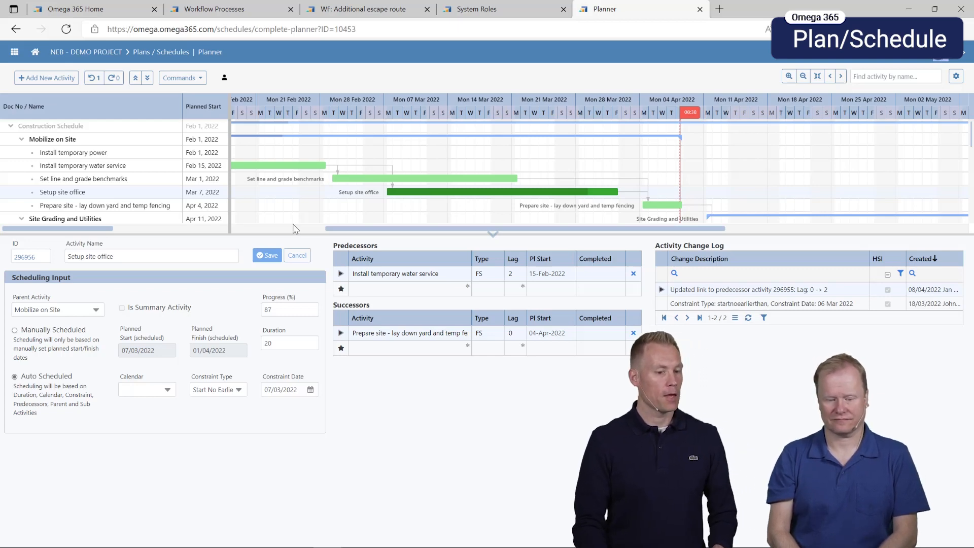
mouse_move(243, 408)
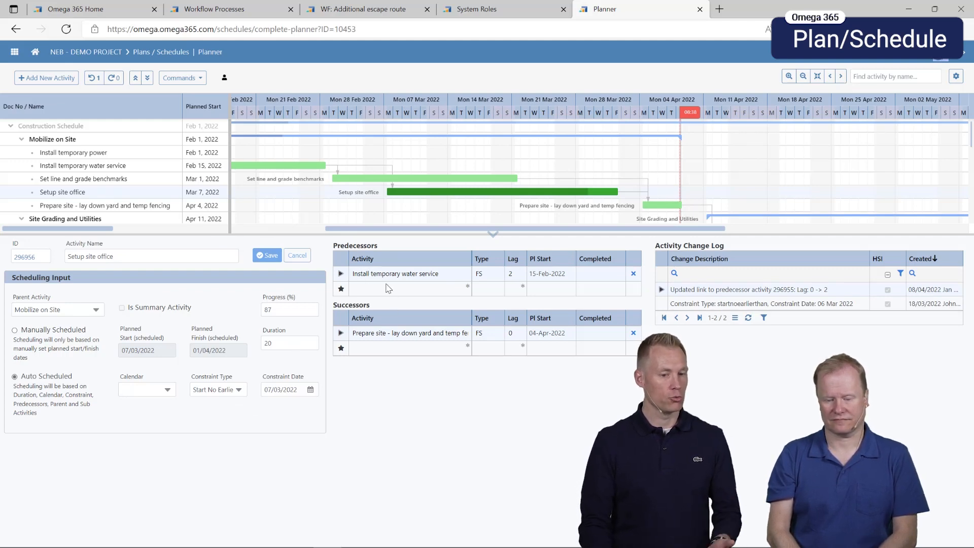
mouse_move(479, 274)
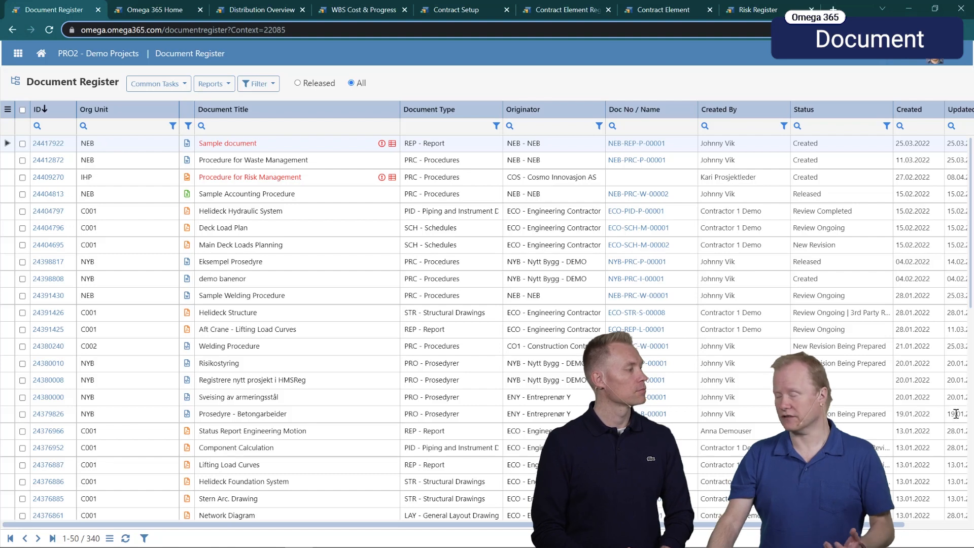
mouse_move(504, 97)
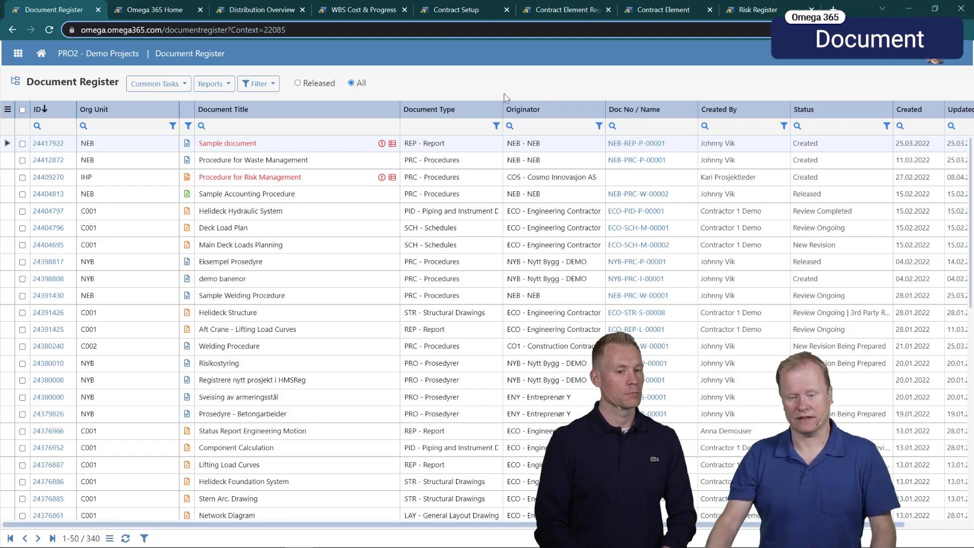
mouse_move(383, 150)
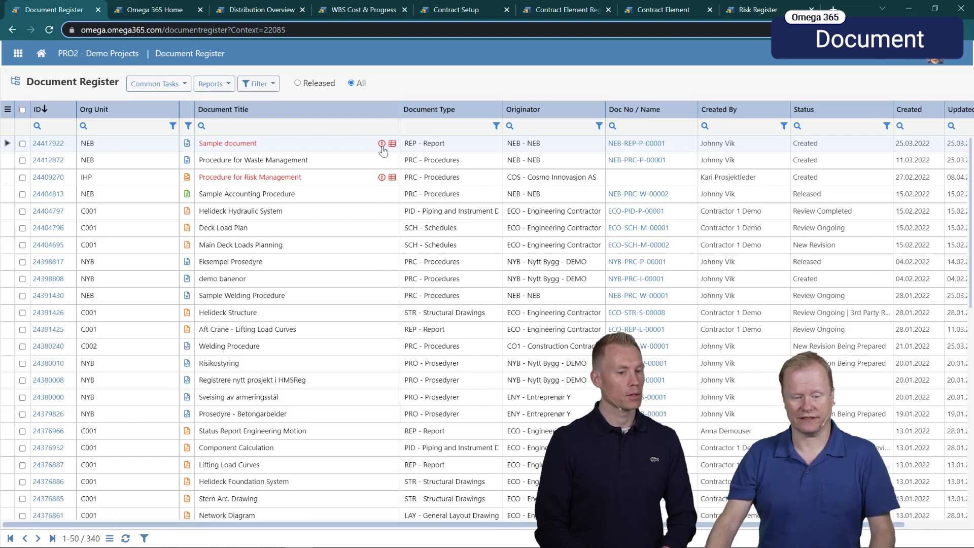
mouse_move(382, 143)
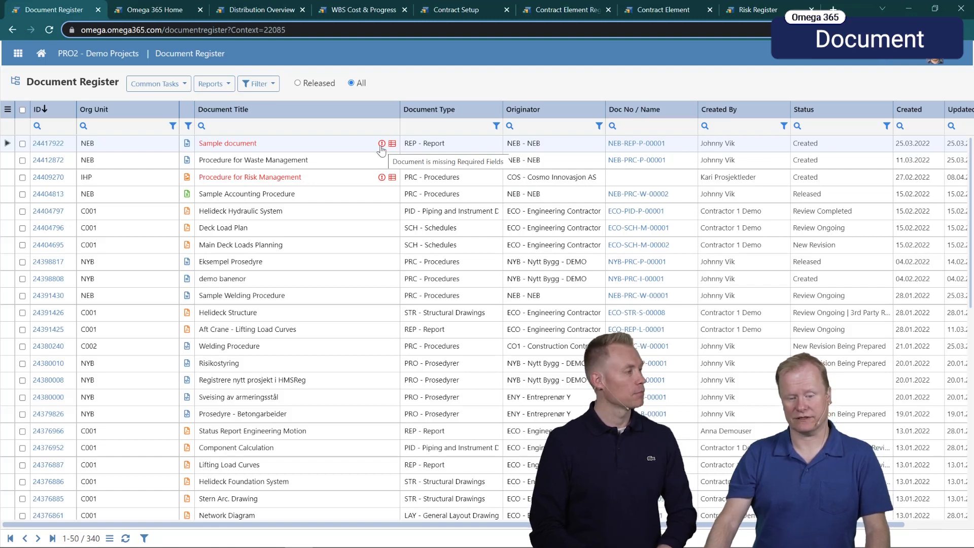
mouse_move(394, 147)
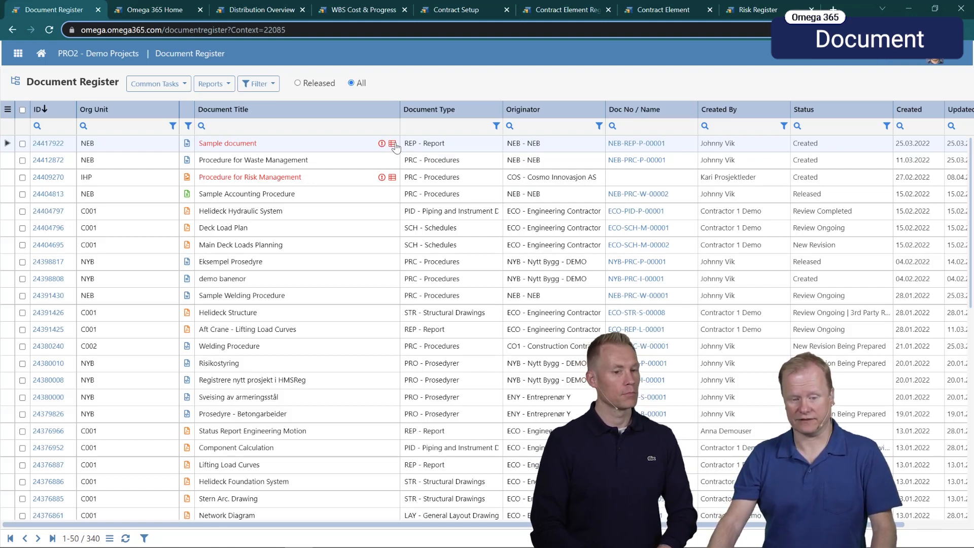
List the Document Register filters: Include Obsolete, Deleted, Tracked and Missing Required Fields
click(392, 144)
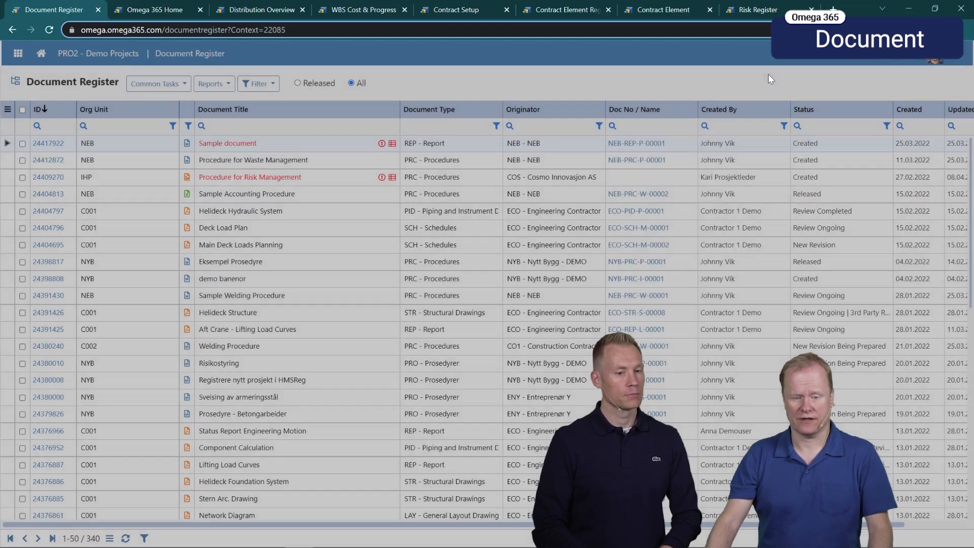
mouse_move(259, 84)
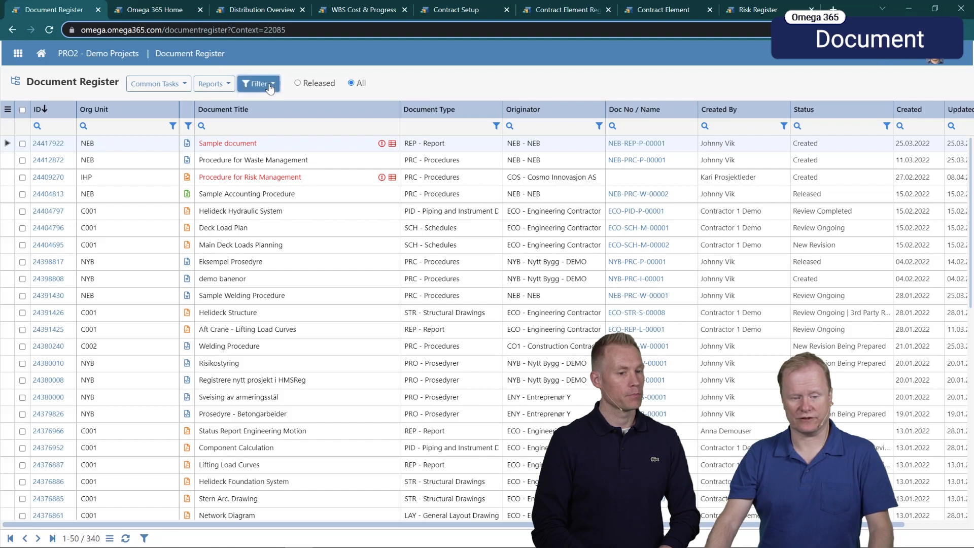
click(257, 84)
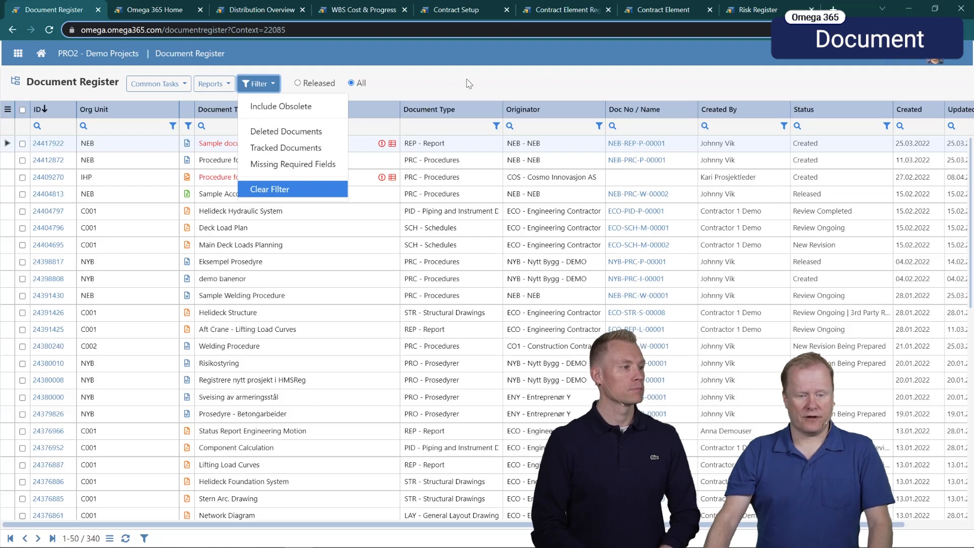
mouse_move(155, 8)
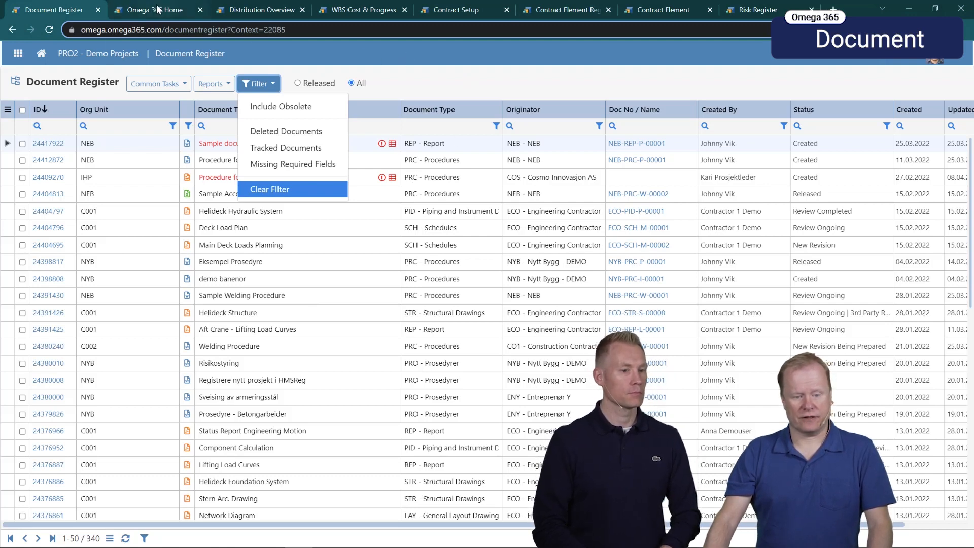
mouse_move(155, 9)
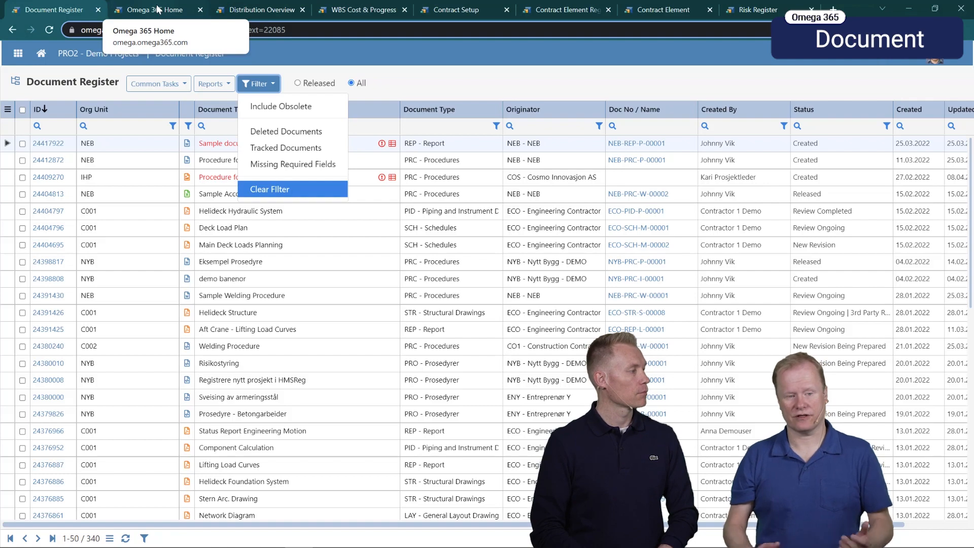
Scroll the Home page to outstanding reviews, approvals and checked-out documents
click(152, 9)
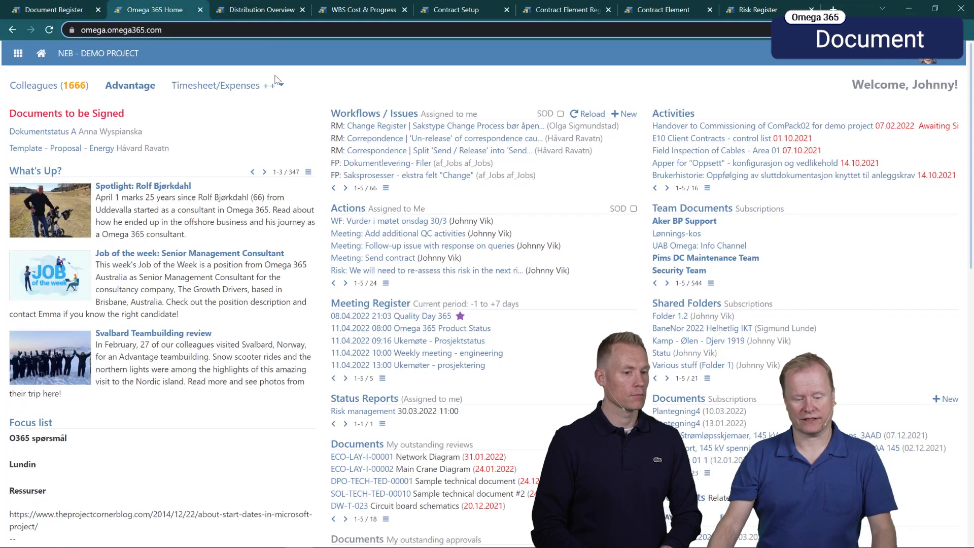
scroll(down, 3)
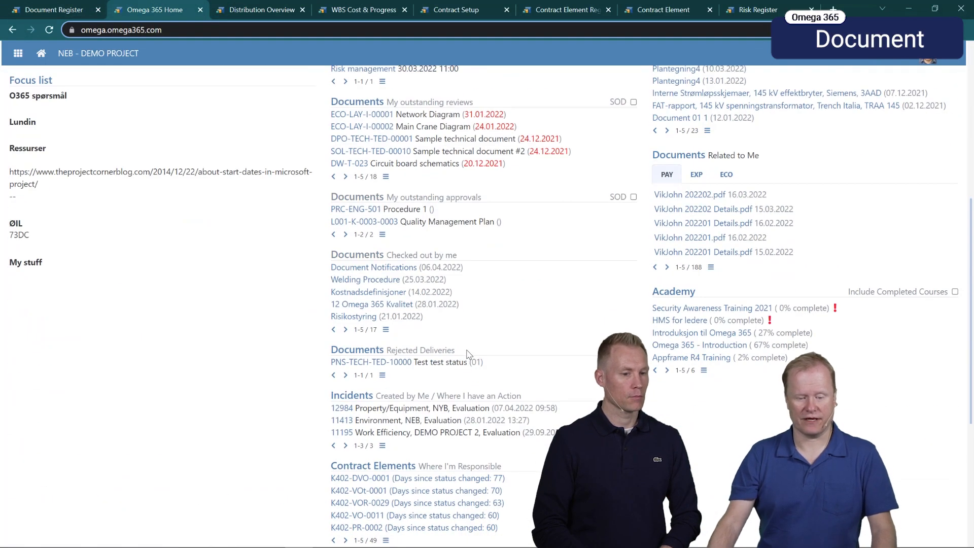
mouse_move(371, 362)
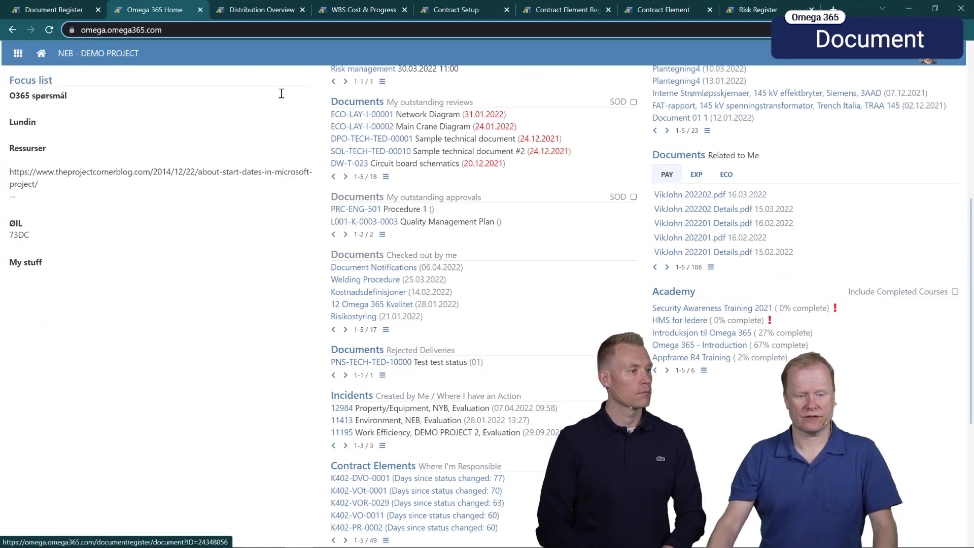
mouse_move(256, 9)
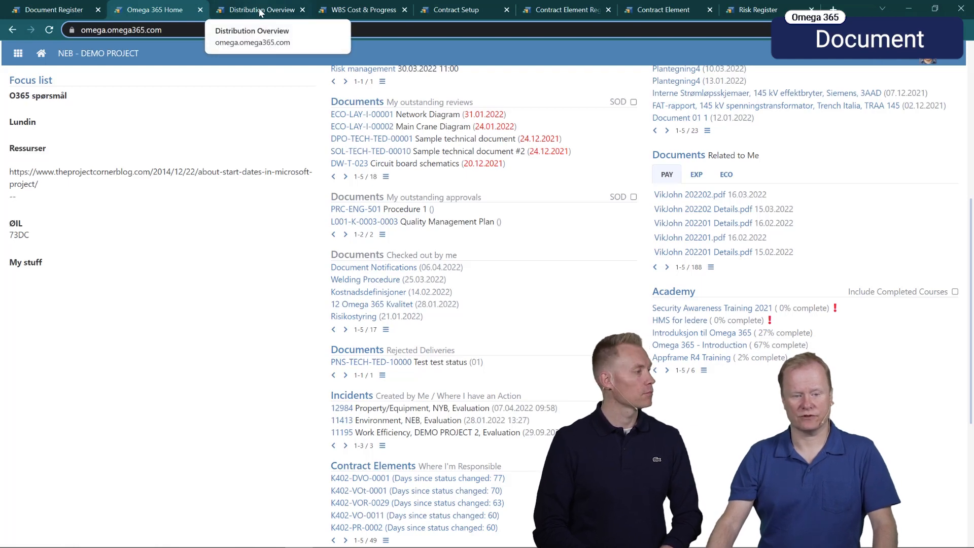
Preview a batch update assigning Afan Kvalitetsleder to review the two marked documents
click(260, 9)
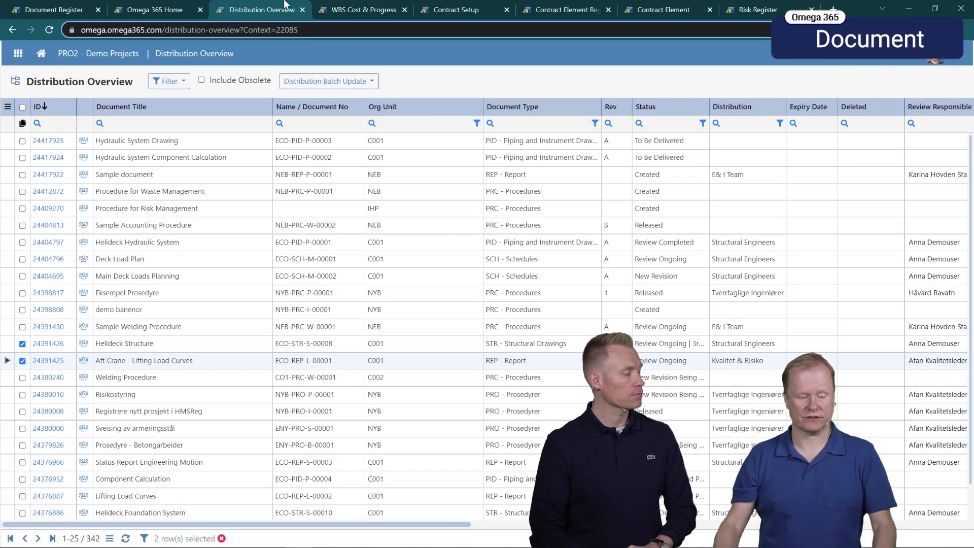
mouse_move(69, 271)
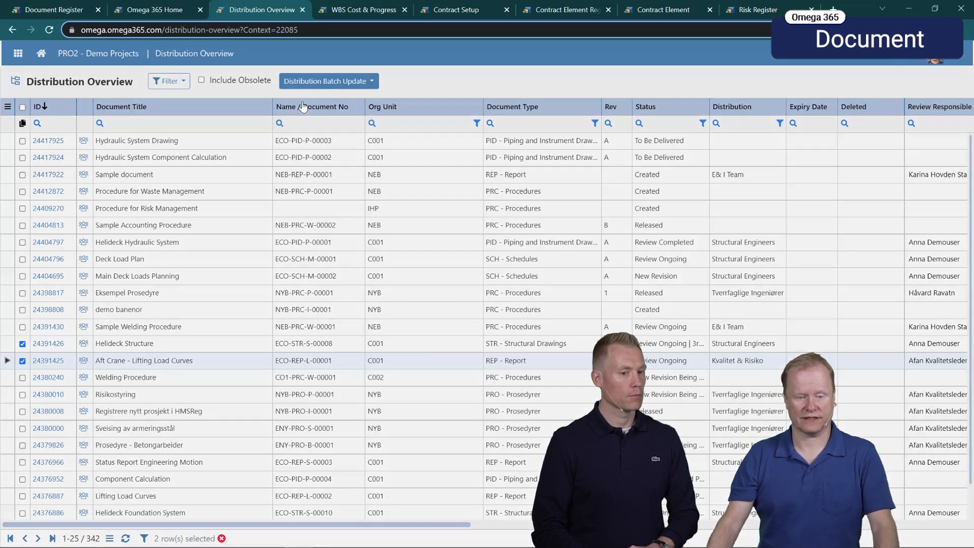
click(329, 80)
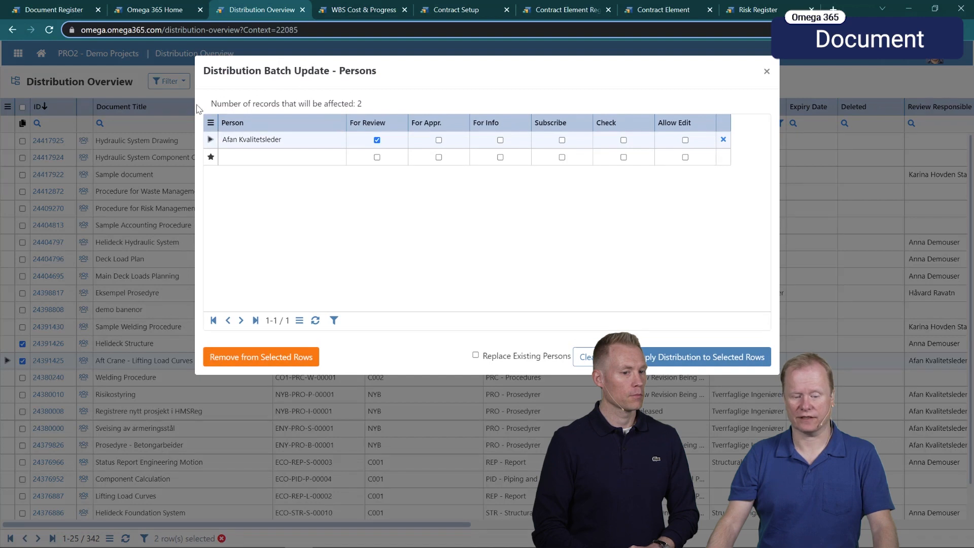
mouse_move(240, 152)
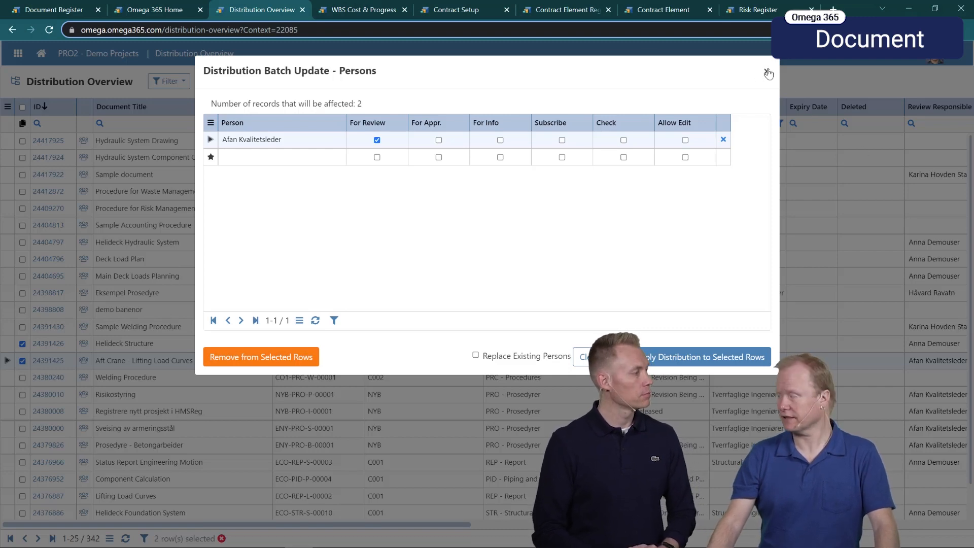
click(768, 72)
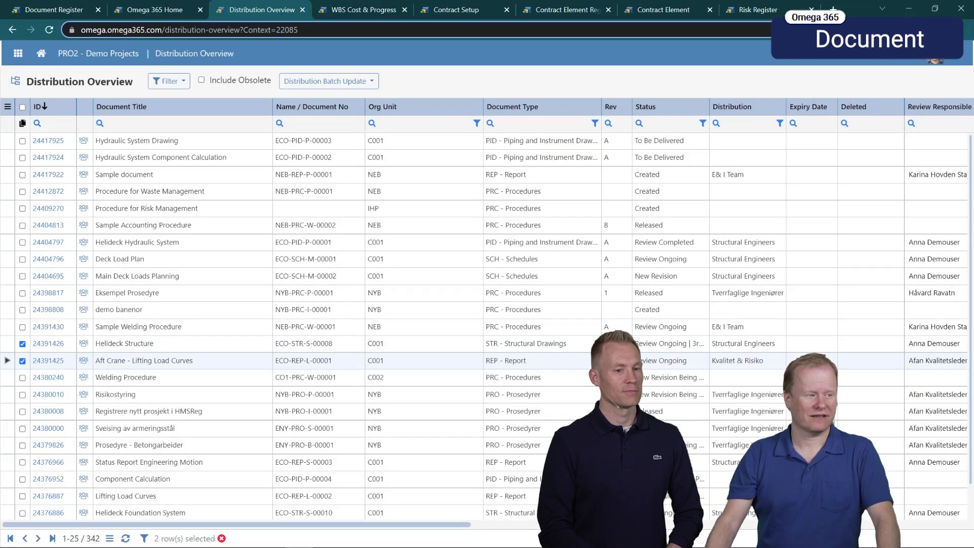
mouse_move(30, 30)
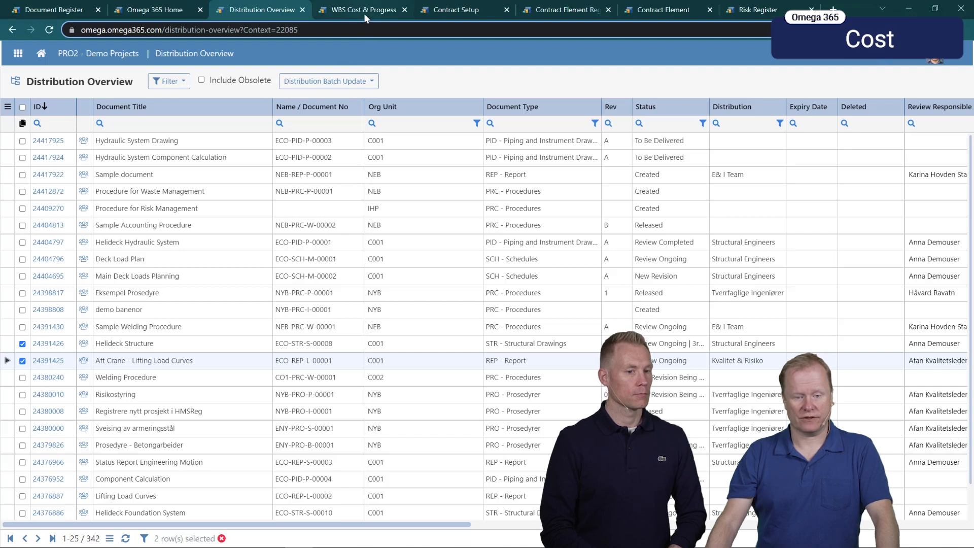
On WBS Cost & Progress, tick Closed in the Choose Columns dialog
click(363, 10)
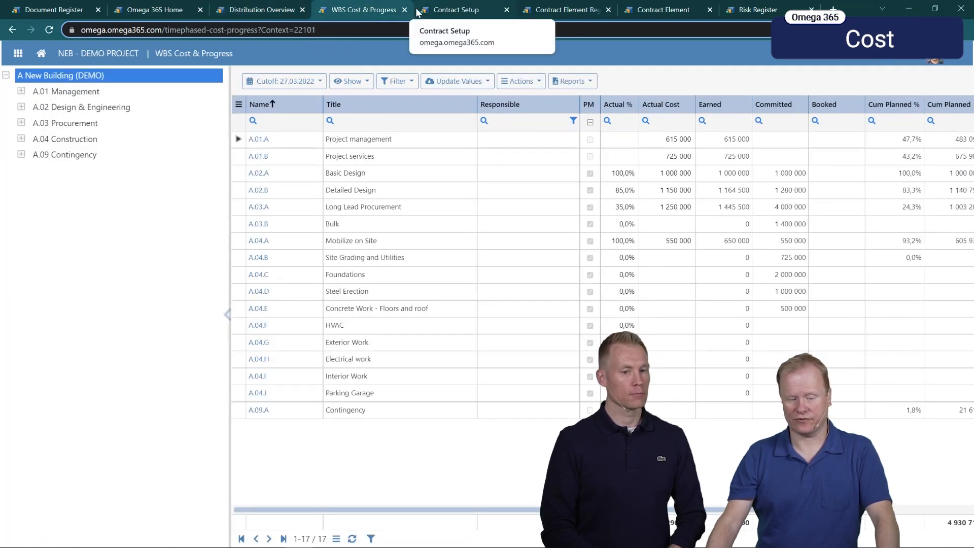
click(239, 104)
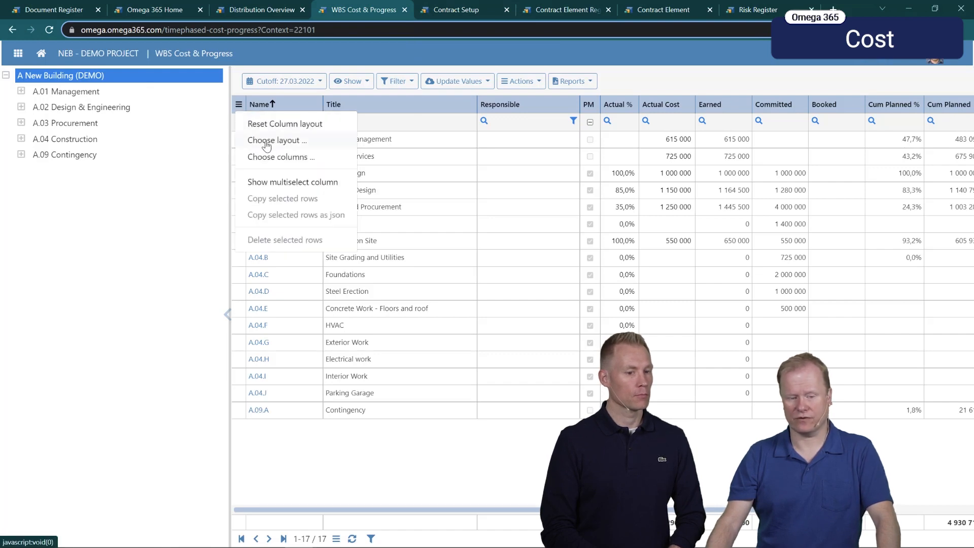
click(281, 157)
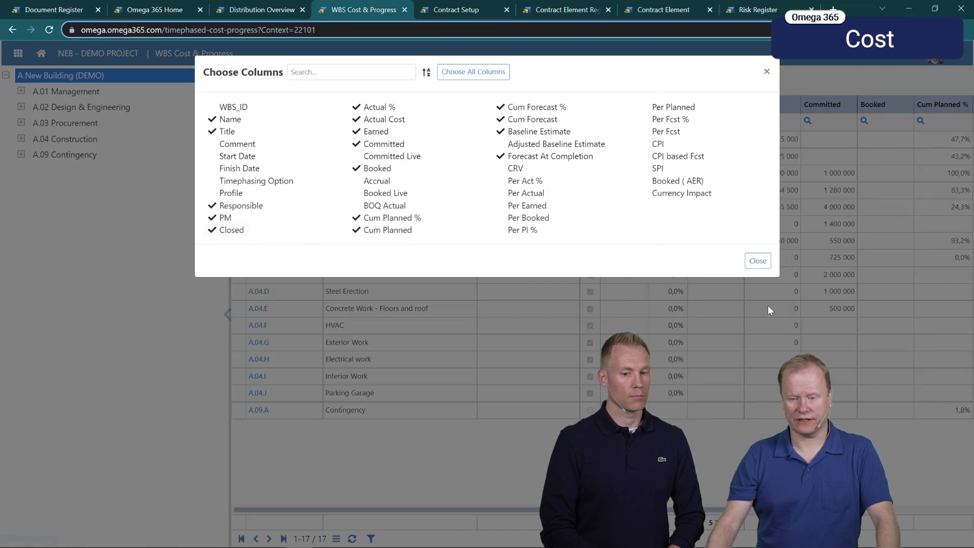
click(758, 261)
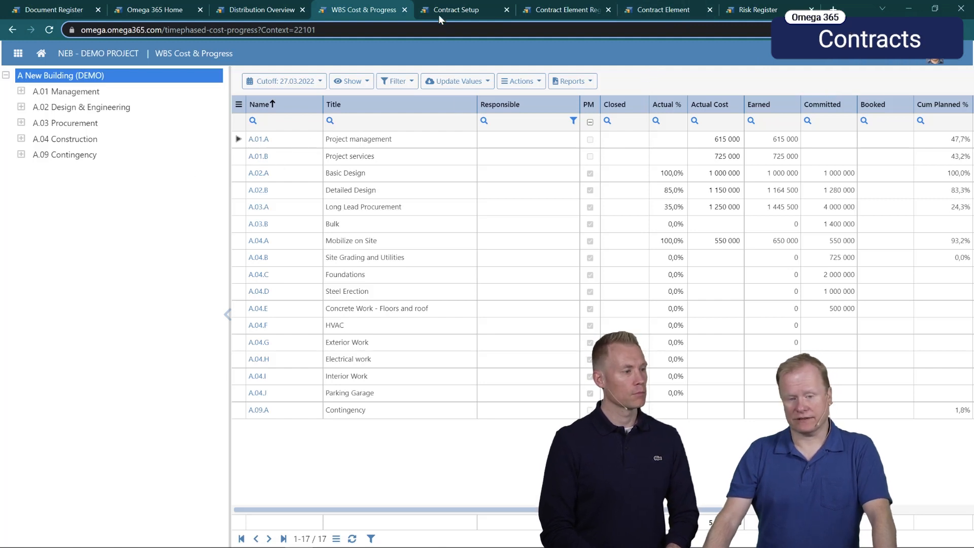
mouse_move(457, 9)
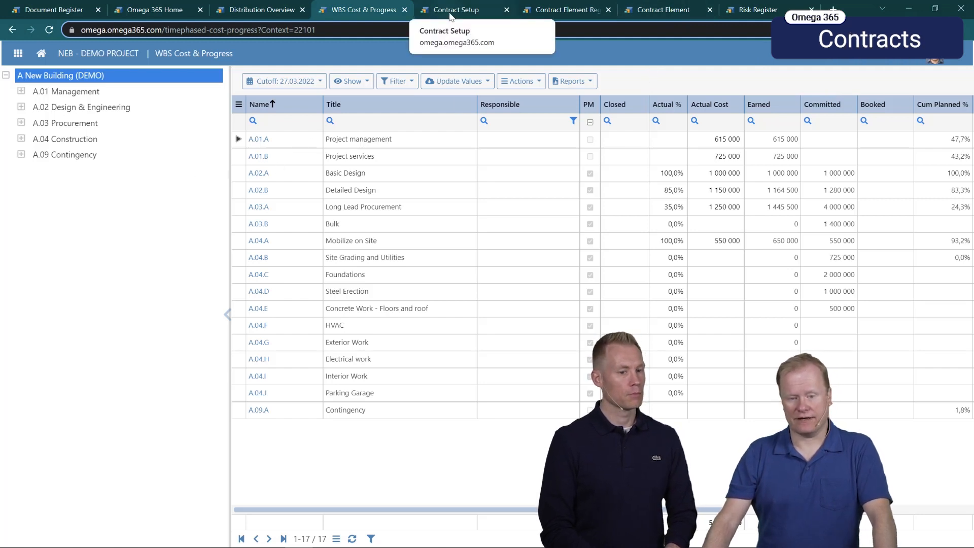
Check the Contract Setup tags, then add a tag in C001-EO-0001's client settings
click(457, 9)
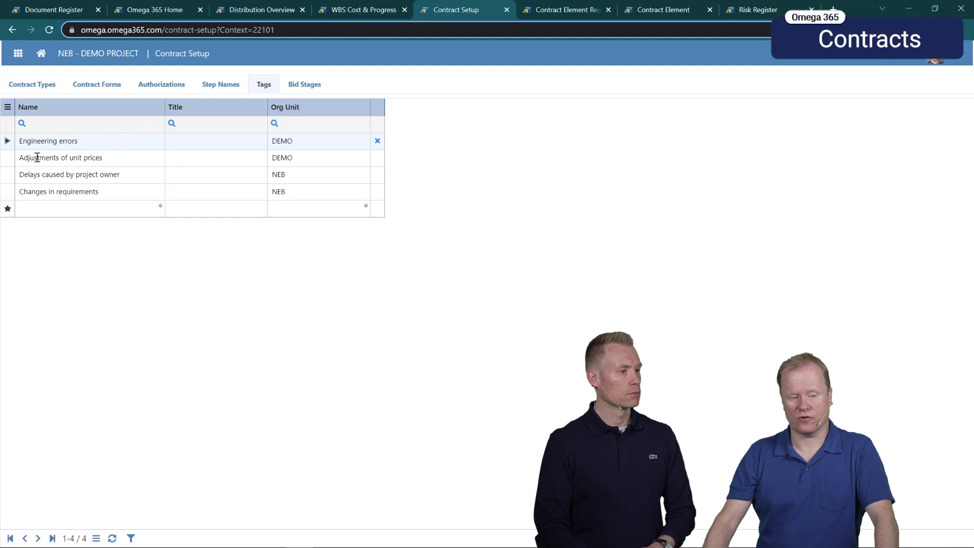
mouse_move(314, 163)
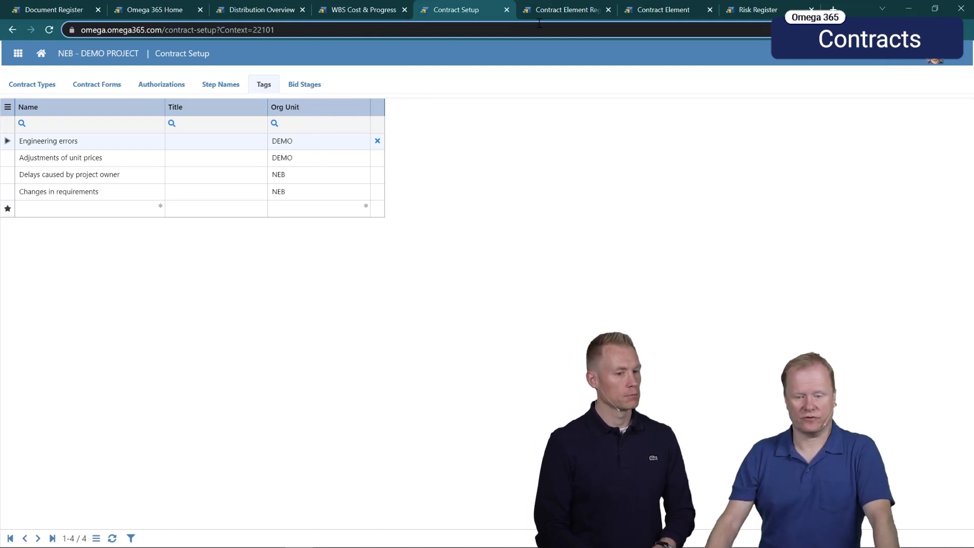
click(564, 9)
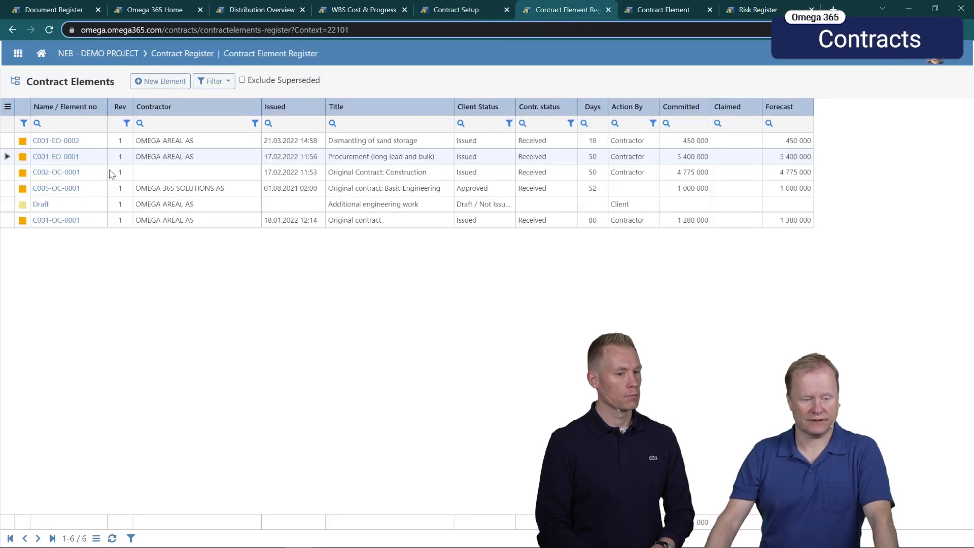
click(55, 156)
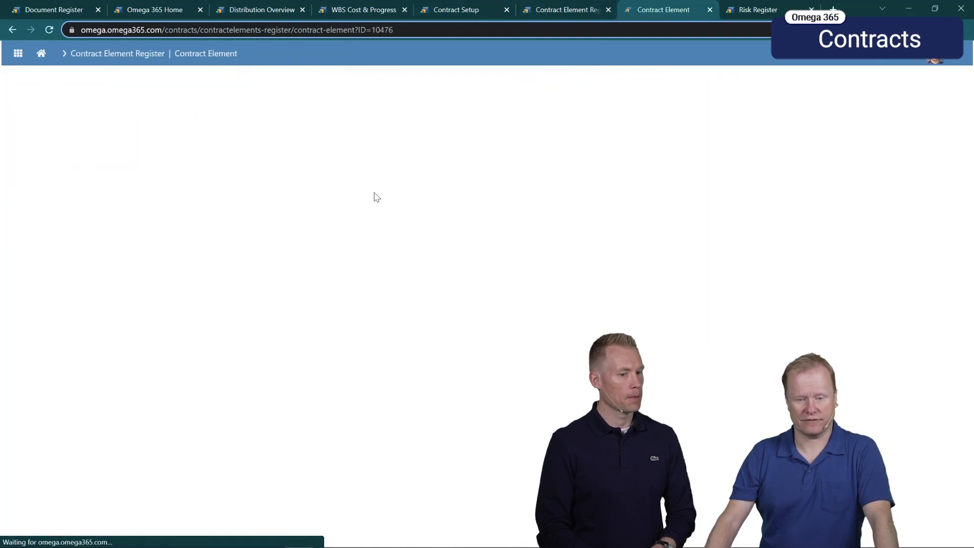
click(167, 124)
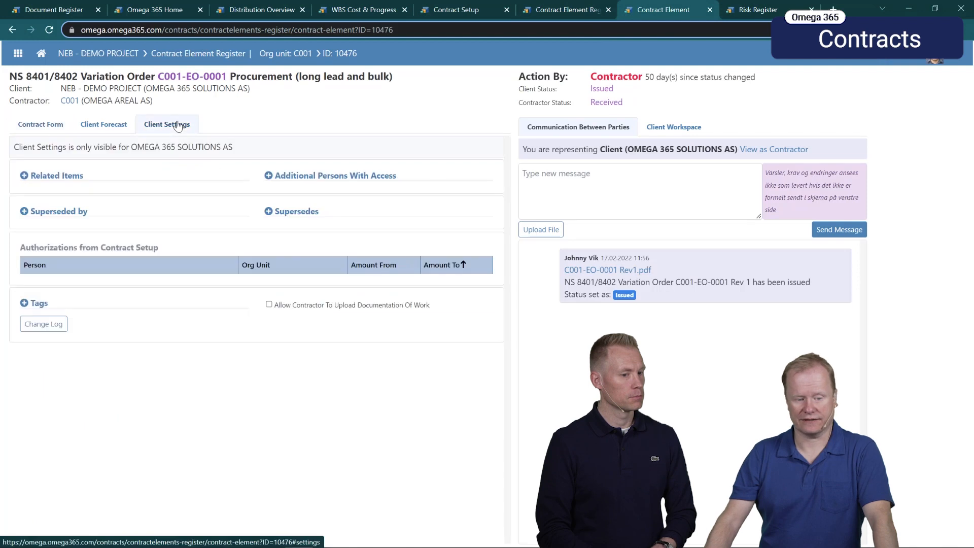
click(25, 304)
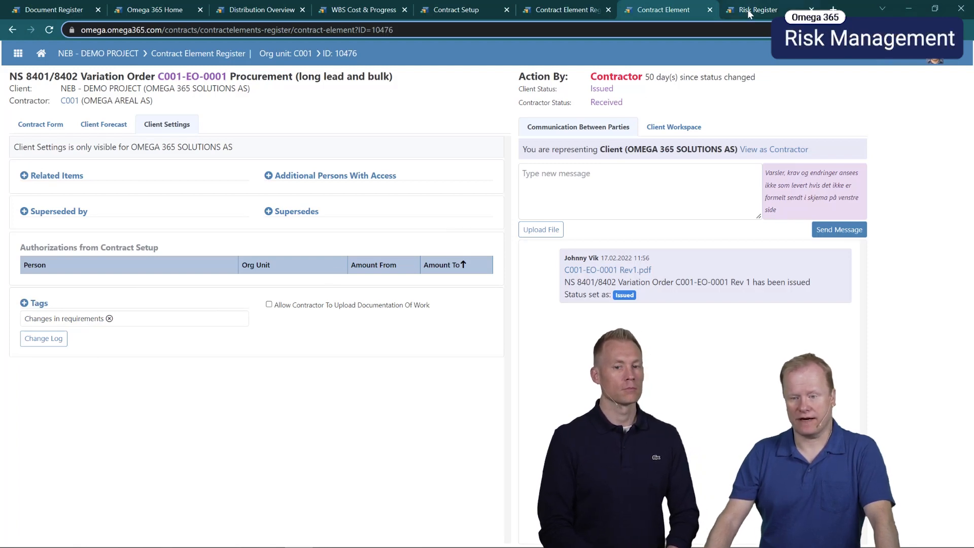
Open freight cost risk 10410 in a new tab, then return to the Risk Register
click(757, 9)
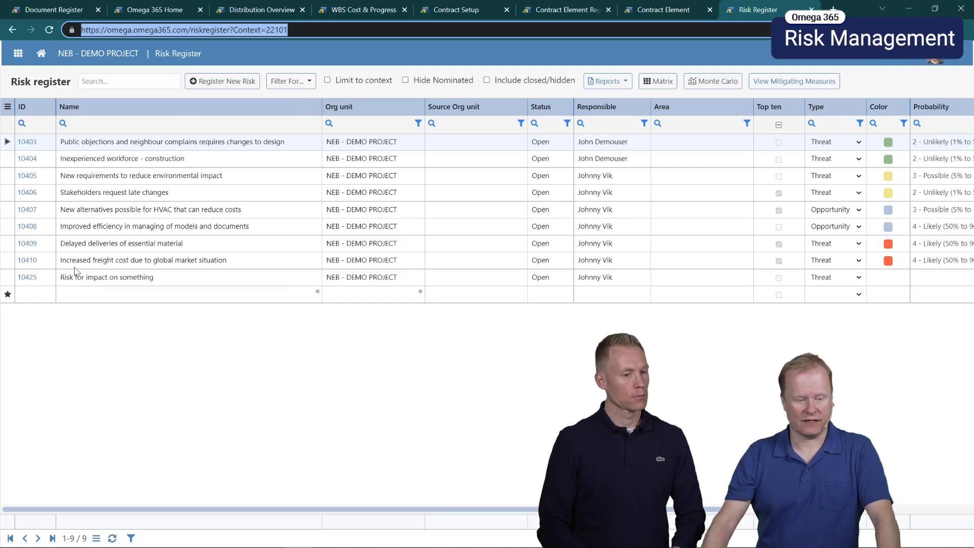
click(832, 9)
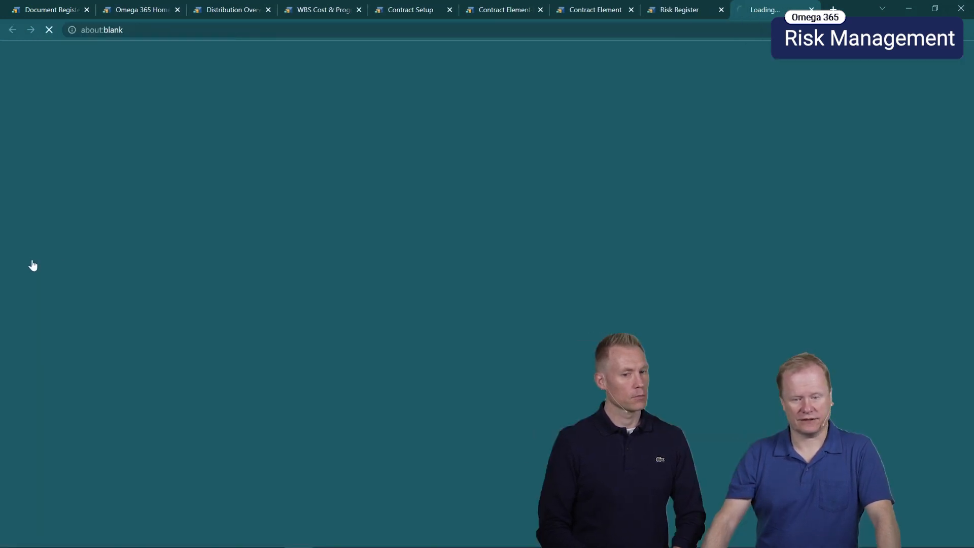
click(767, 9)
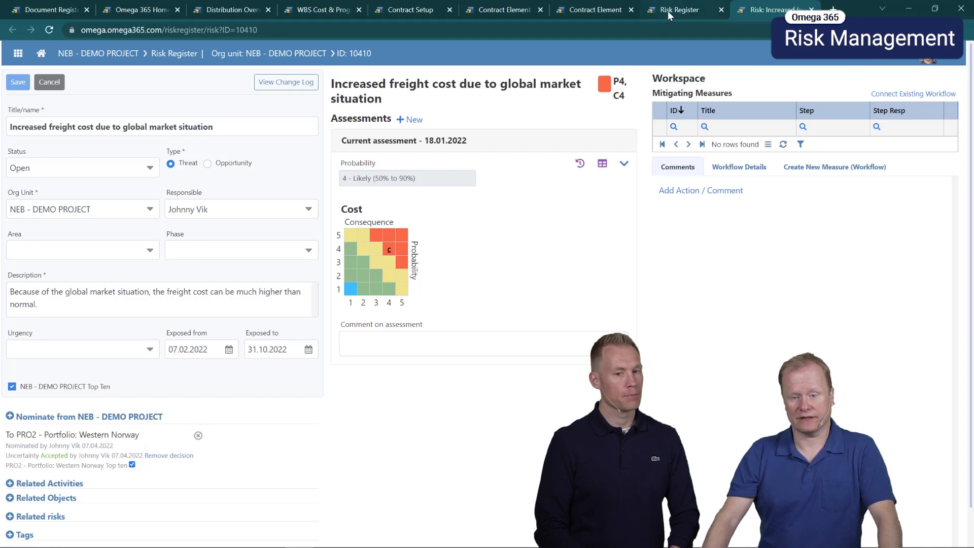
click(677, 10)
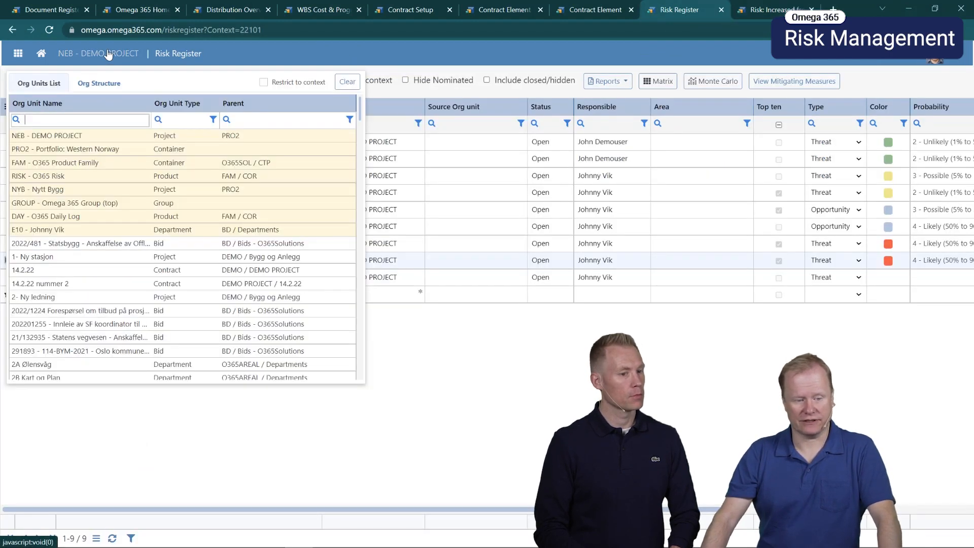
Switch context to PRO2 - Portfolio: Western Norway and filter Org unit to PRO2
click(50, 135)
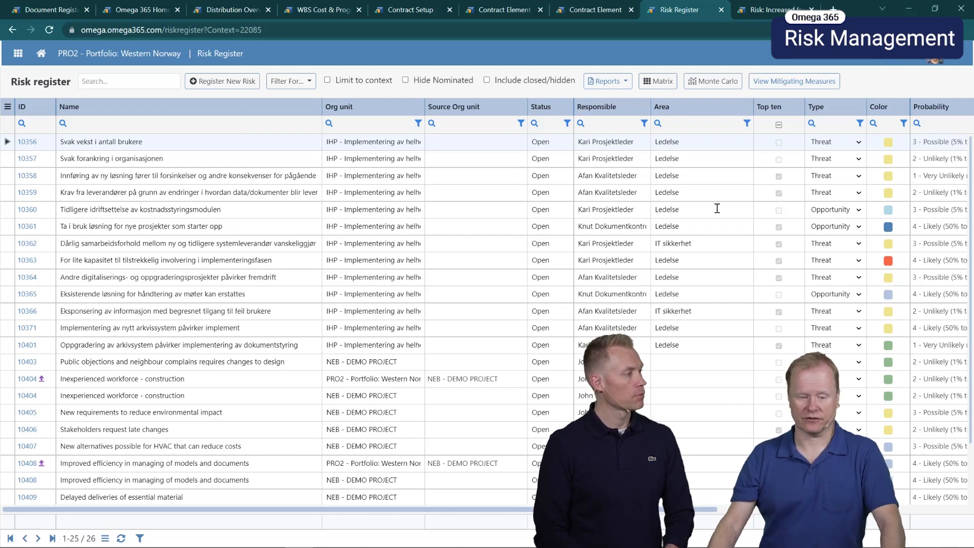
mouse_move(417, 123)
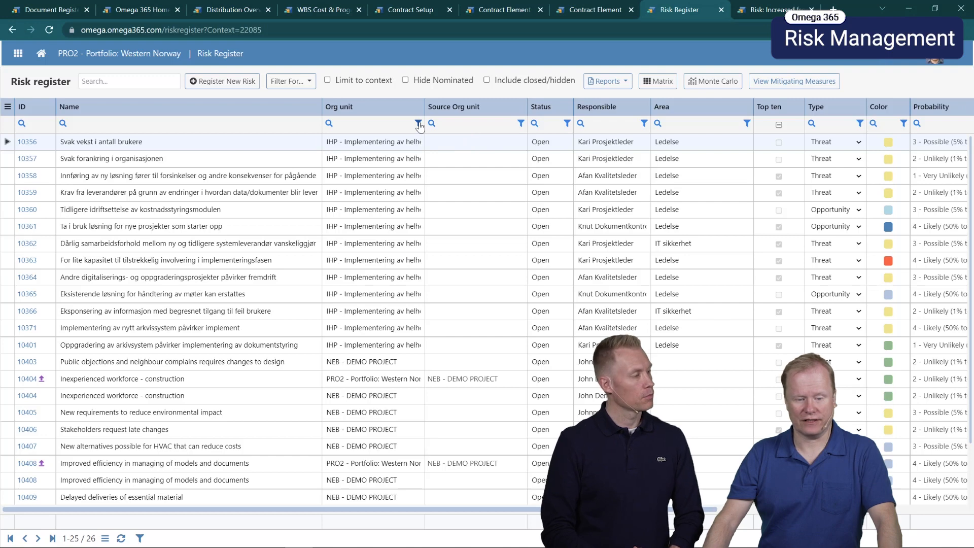
click(419, 124)
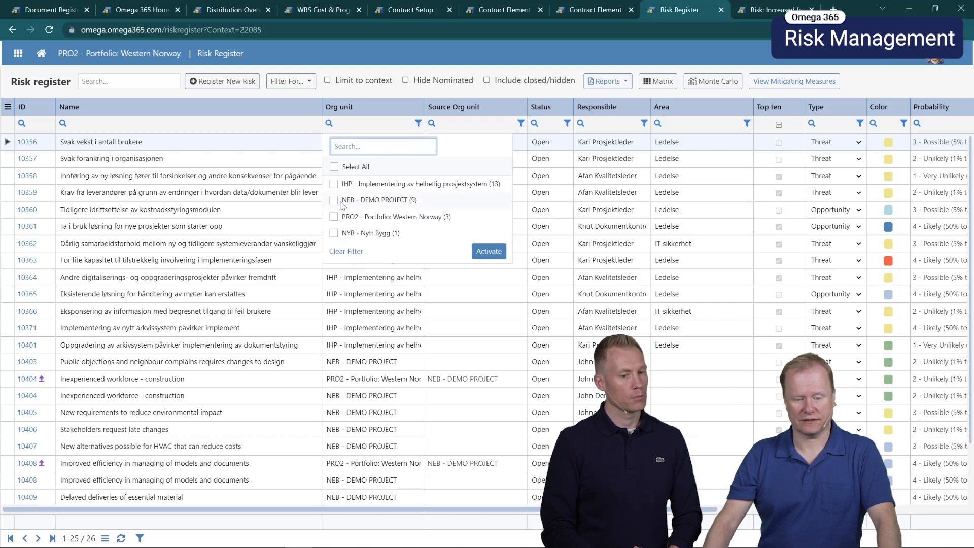
click(334, 216)
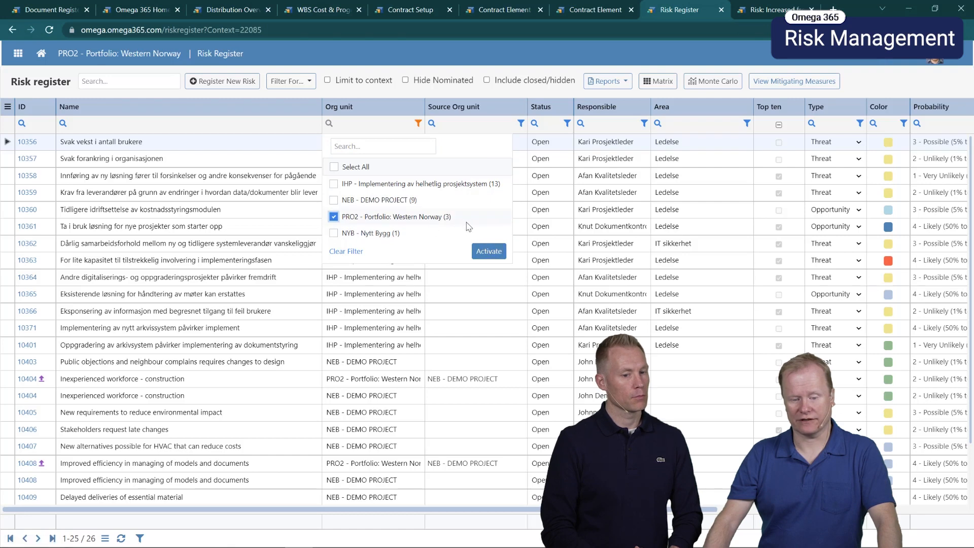
click(489, 251)
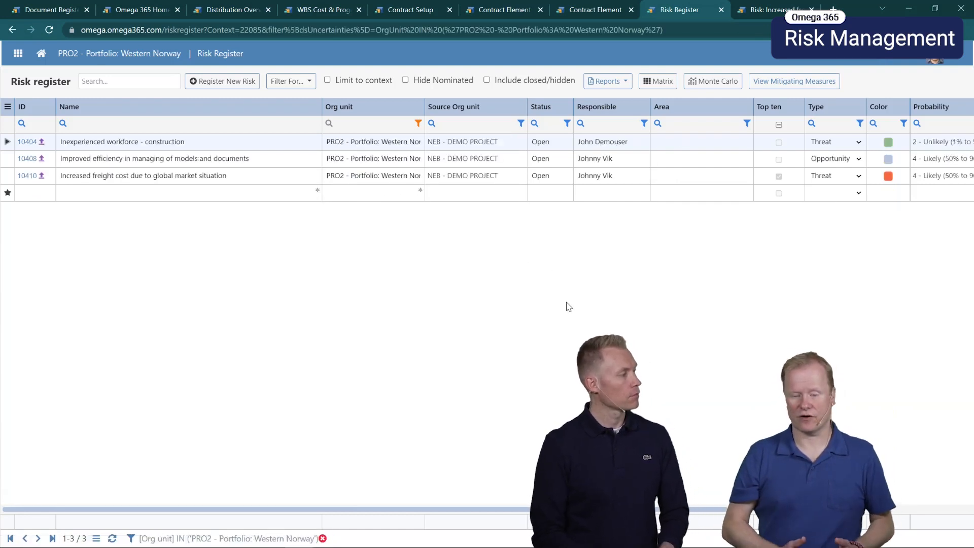
mouse_move(566, 300)
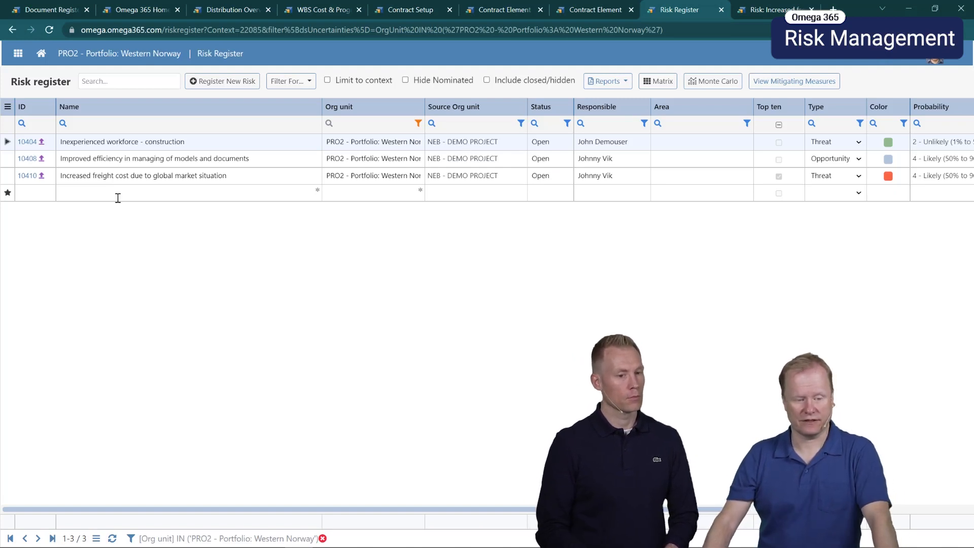
mouse_move(41, 158)
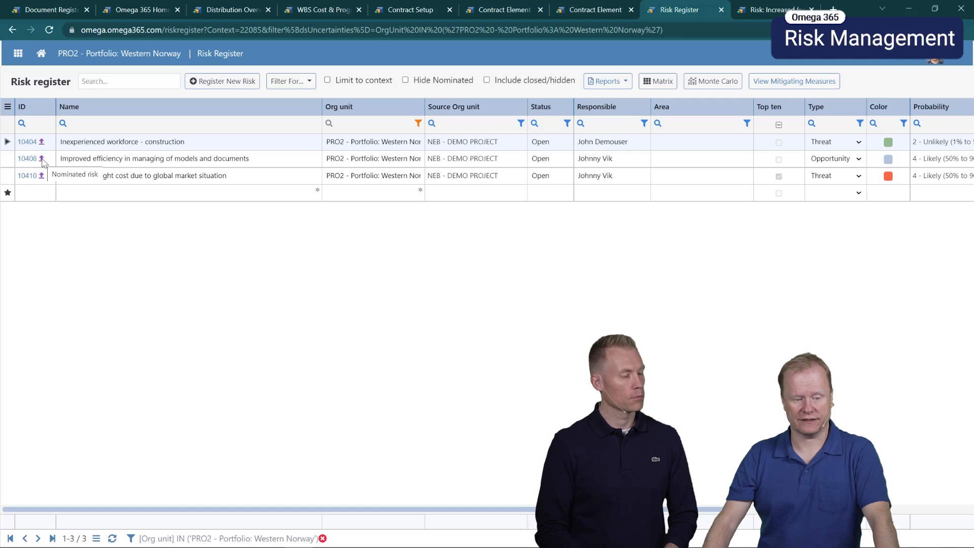
mouse_move(252, 164)
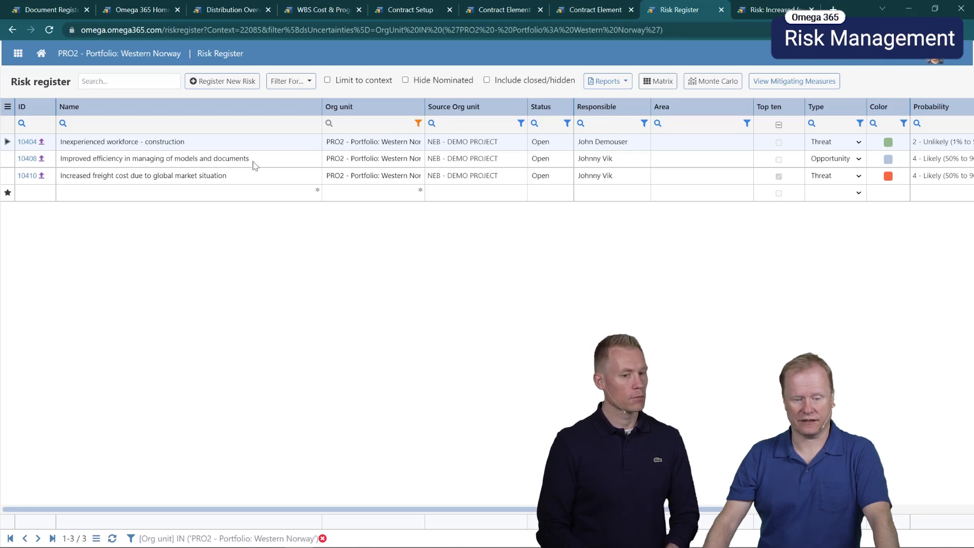
mouse_move(488, 141)
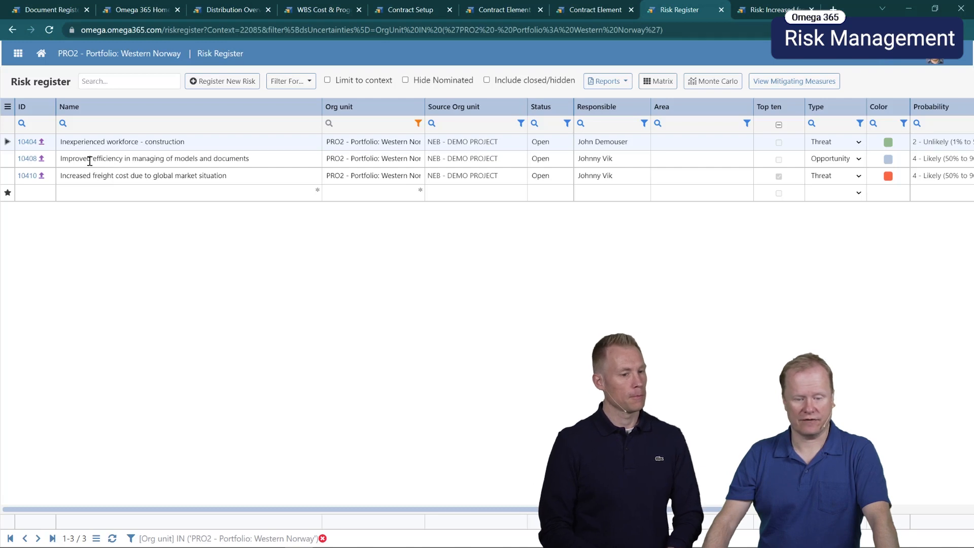
mouse_move(26, 175)
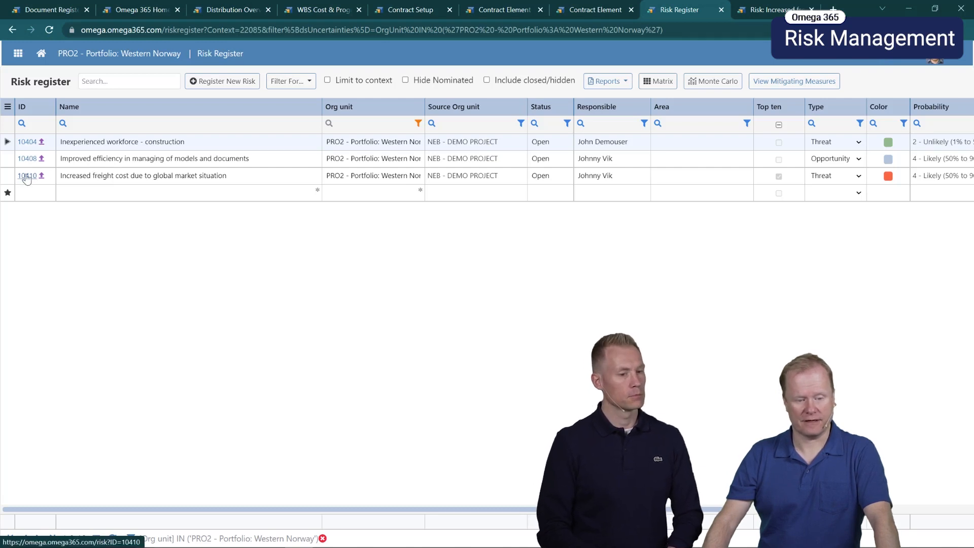
Open the freight cost risk, remove the Accepted decision, and decline the Western Norway nomination
click(27, 175)
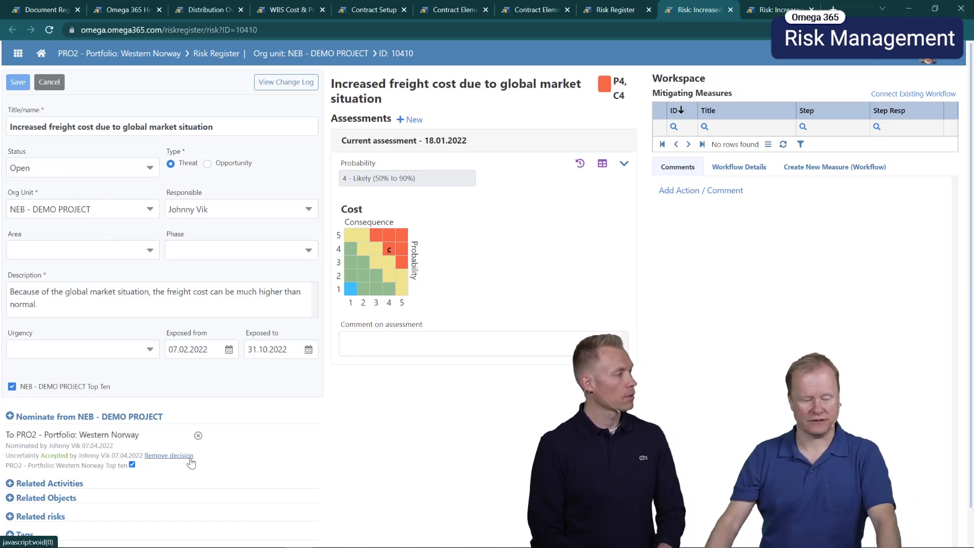
click(169, 456)
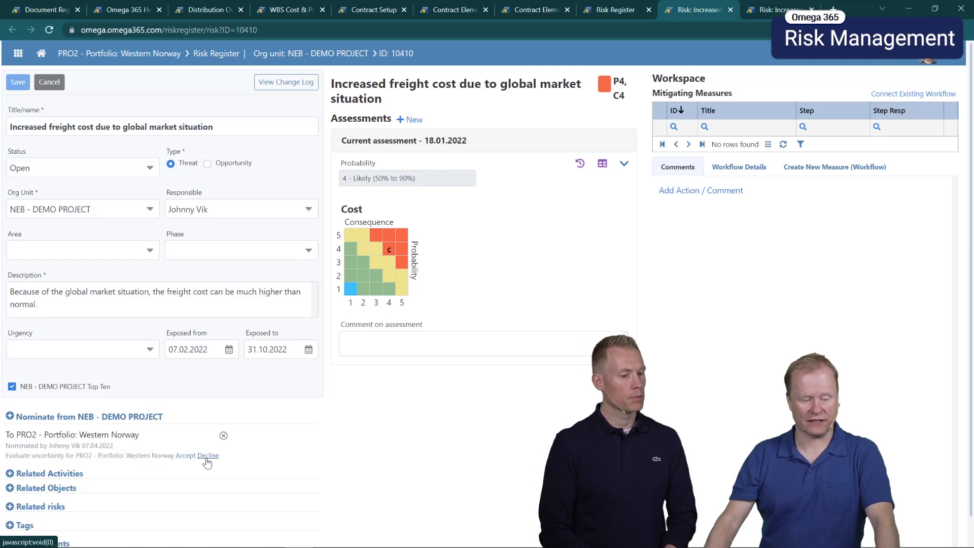
click(210, 456)
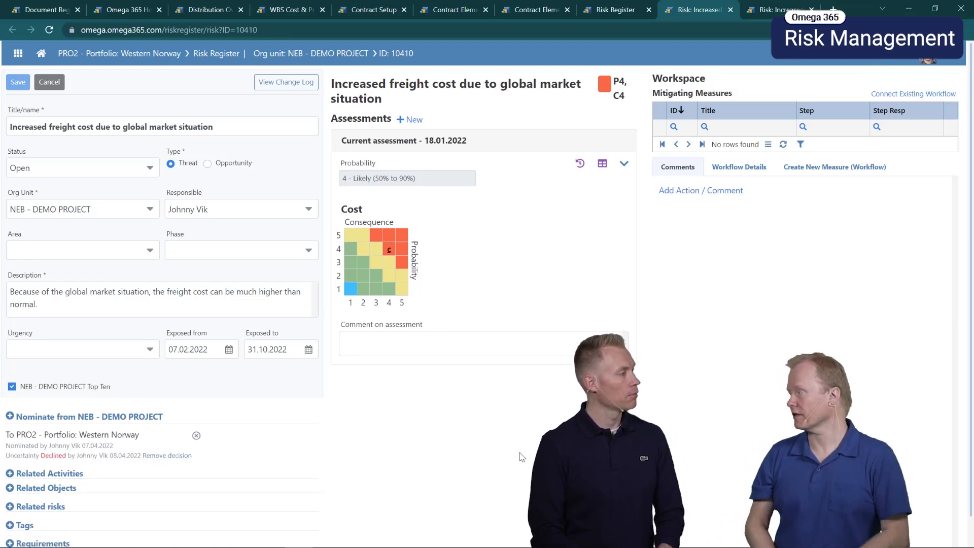